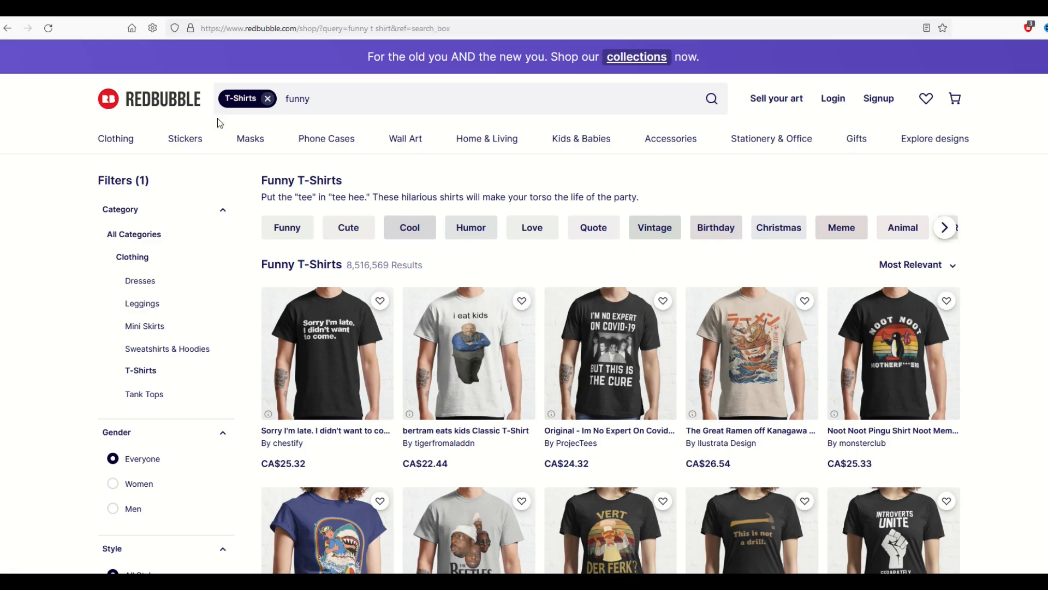
pyautogui.moveTo(327, 236)
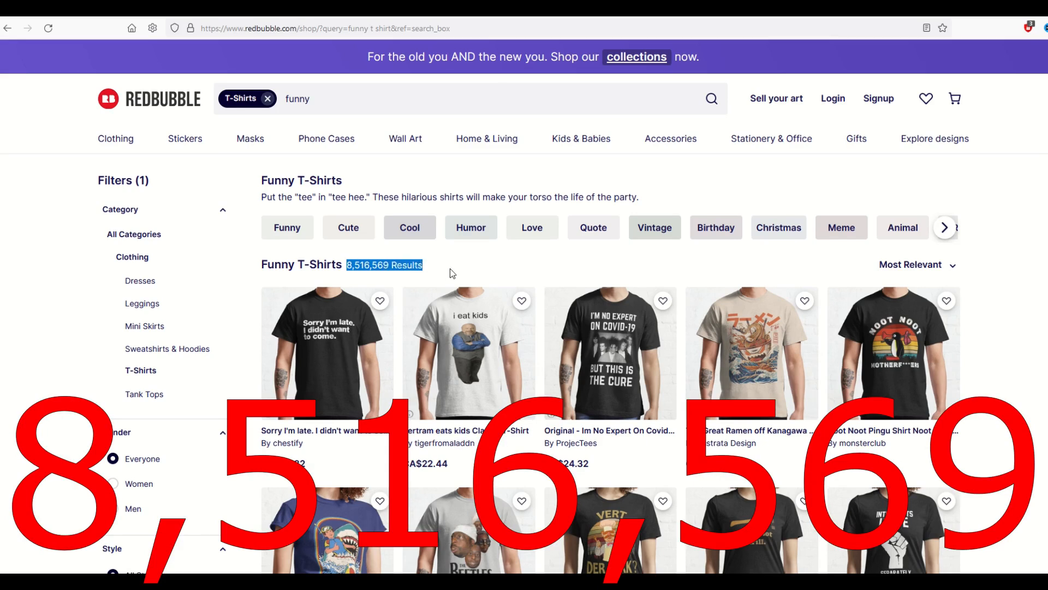
# Search Redbubble for 'new york' (304,373 results) and 'valentine's day' (73,024 results)
pyautogui.write('new york')
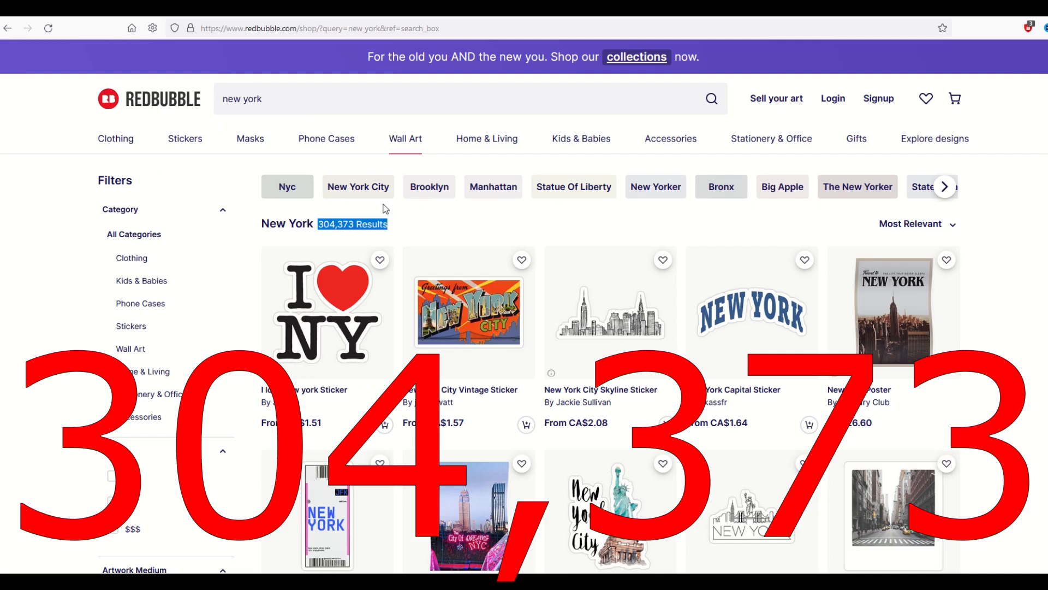
pyautogui.write("valentine's day")
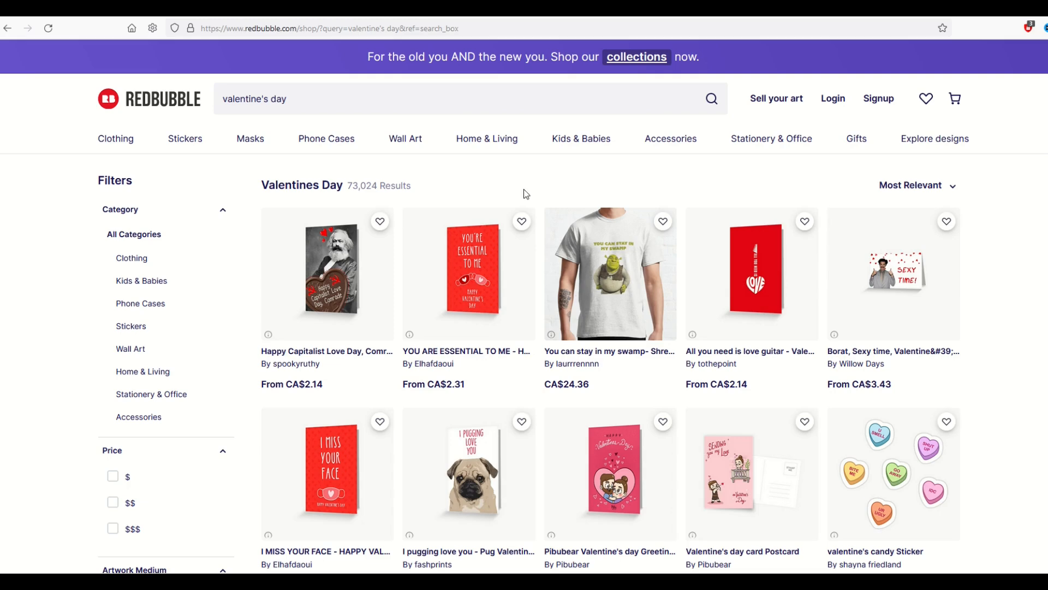
pyautogui.scroll(-3)
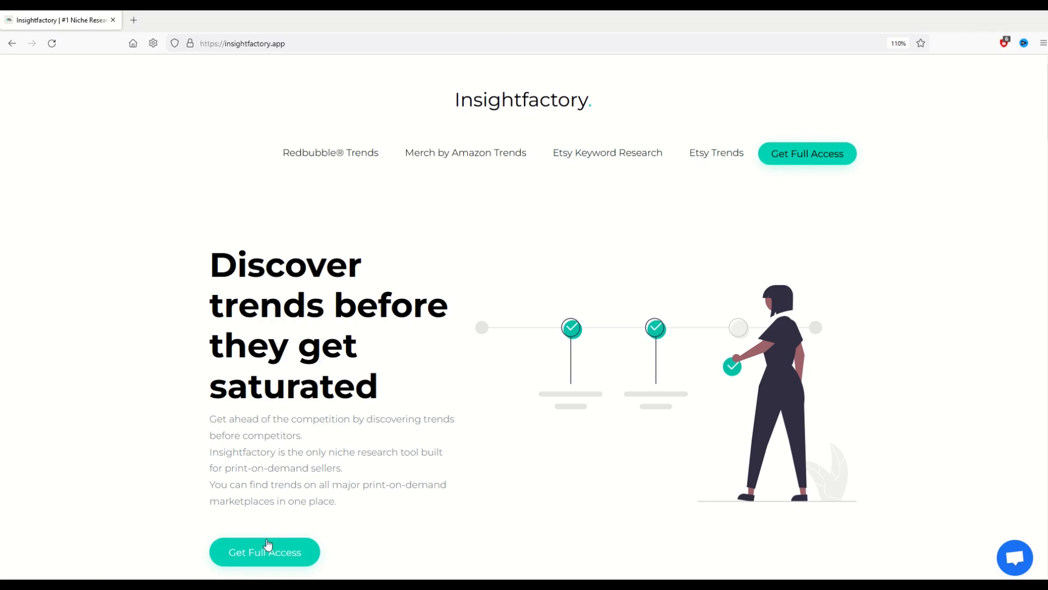
pyautogui.moveTo(247, 303)
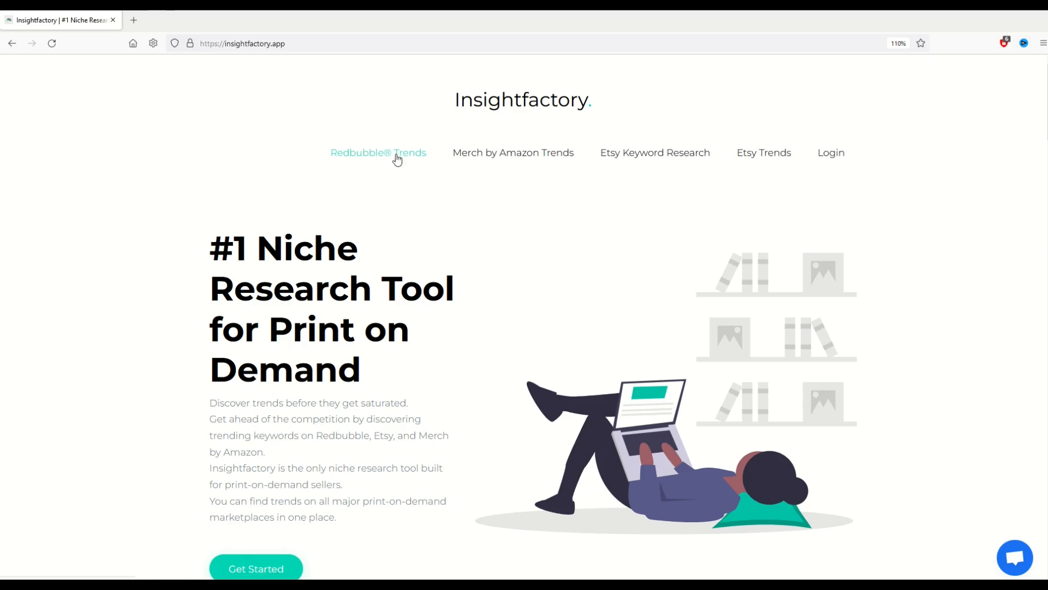
# View the Redbubble Today Trends table and scroll through entries like alcoholink and alex grey
pyautogui.click(378, 153)
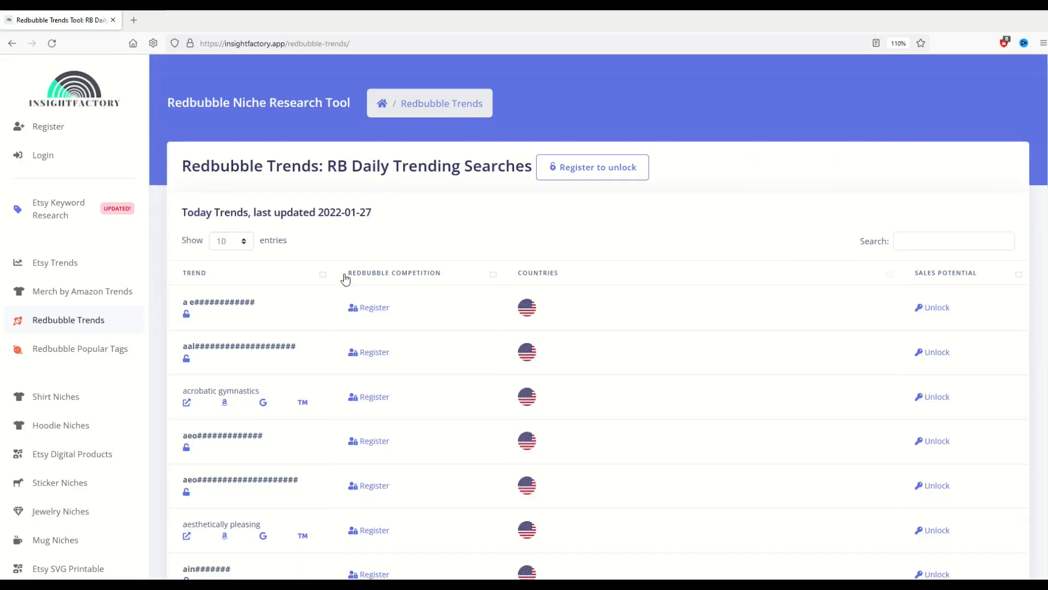
pyautogui.moveTo(195, 211); pyautogui.dragTo(280, 212)
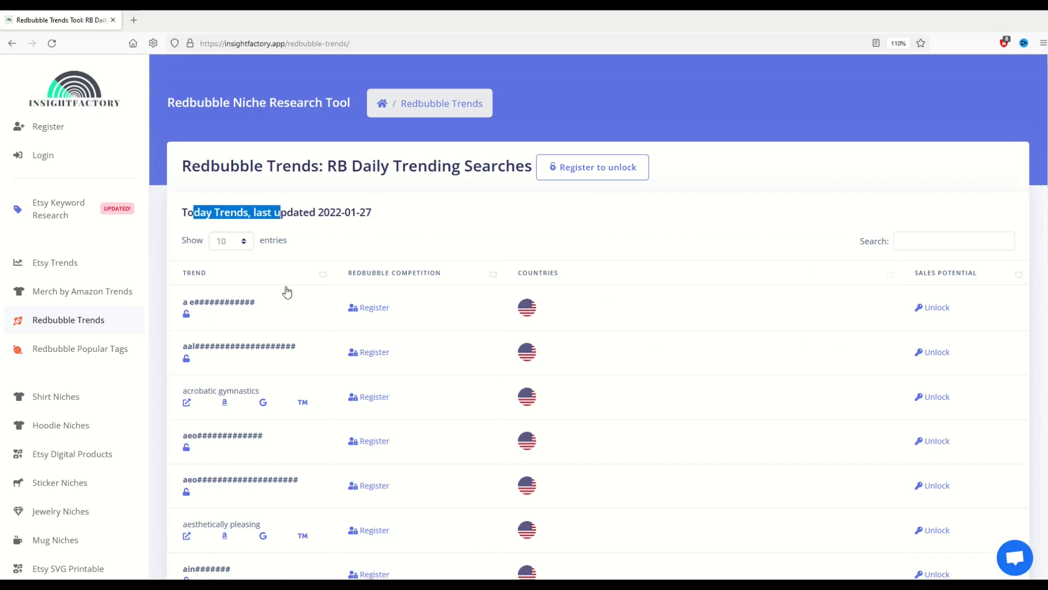
pyautogui.moveTo(473, 391)
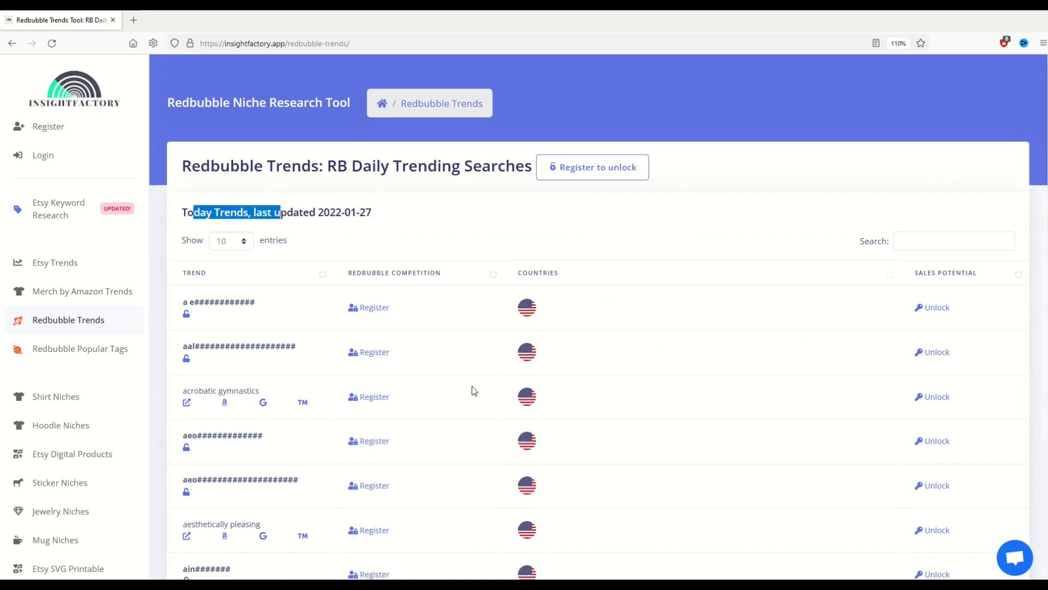
pyautogui.moveTo(266, 367)
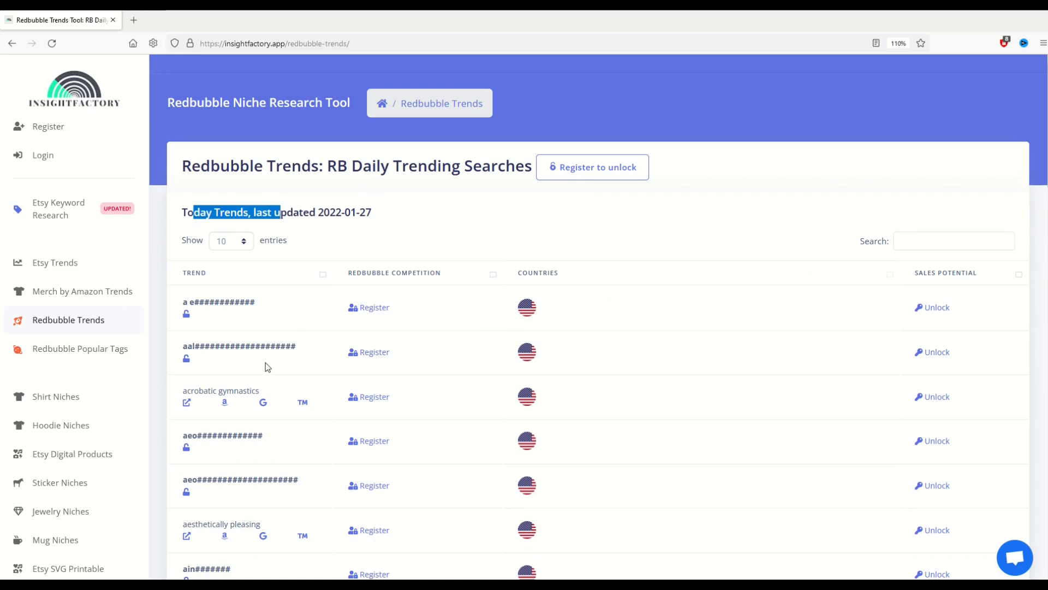
pyautogui.scroll(-3)
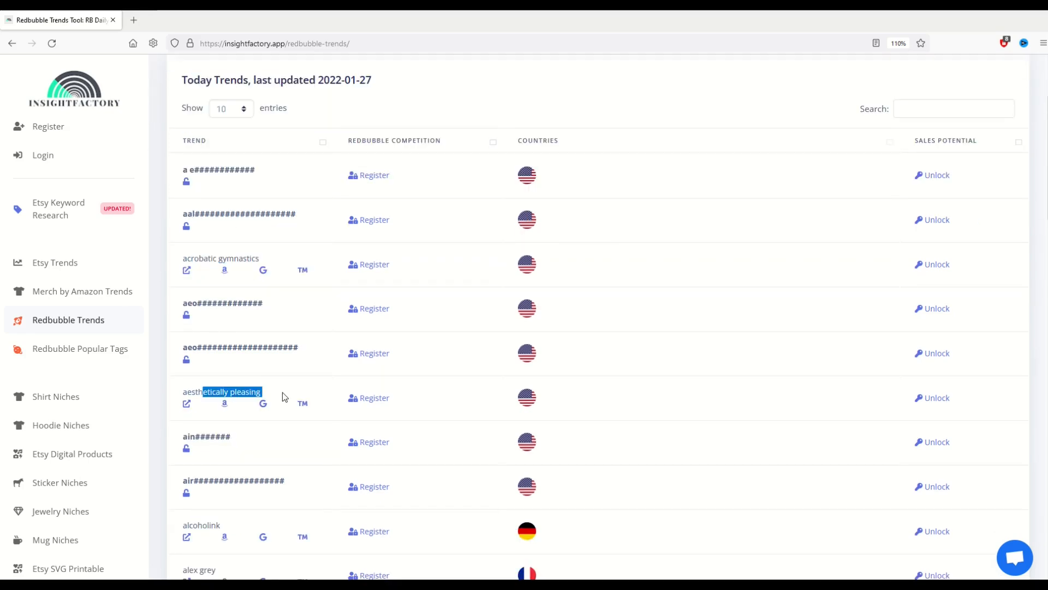
pyautogui.scroll(-3)
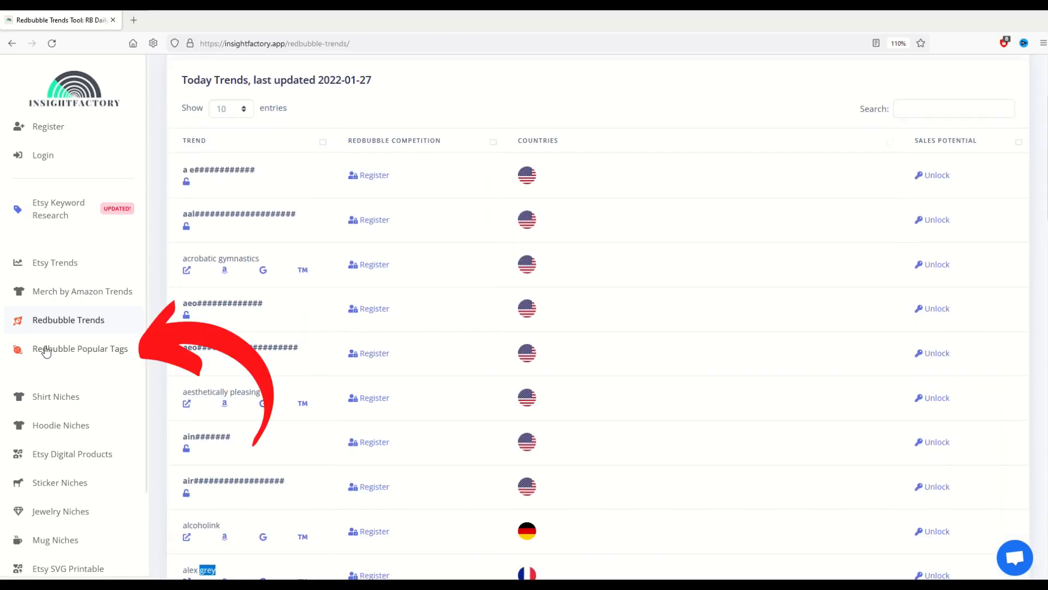
# View the Redbubble Popular Tags list and start filtering it
pyautogui.click(80, 348)
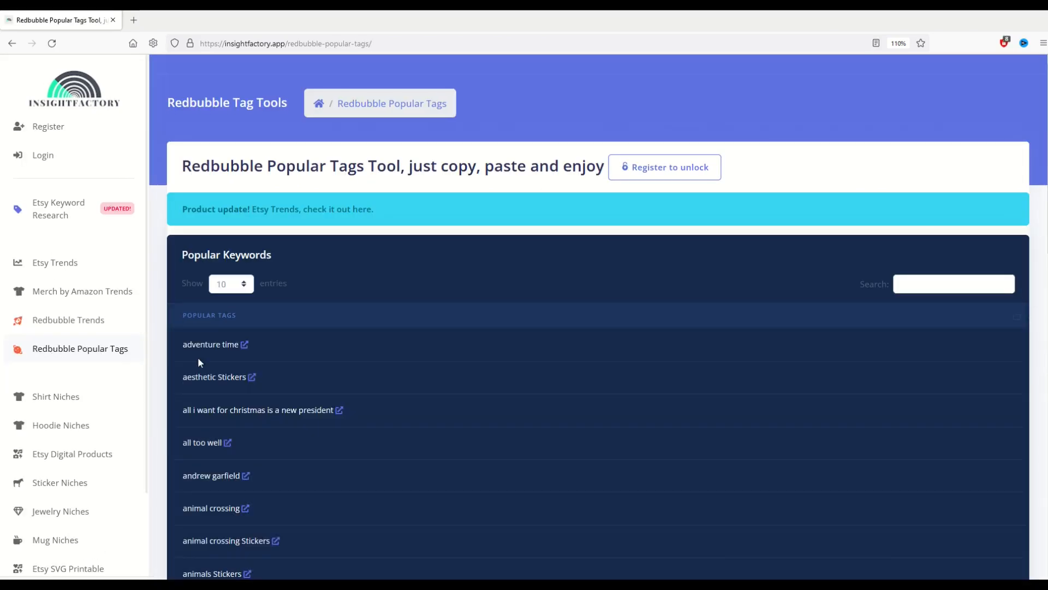
pyautogui.scroll(-3)
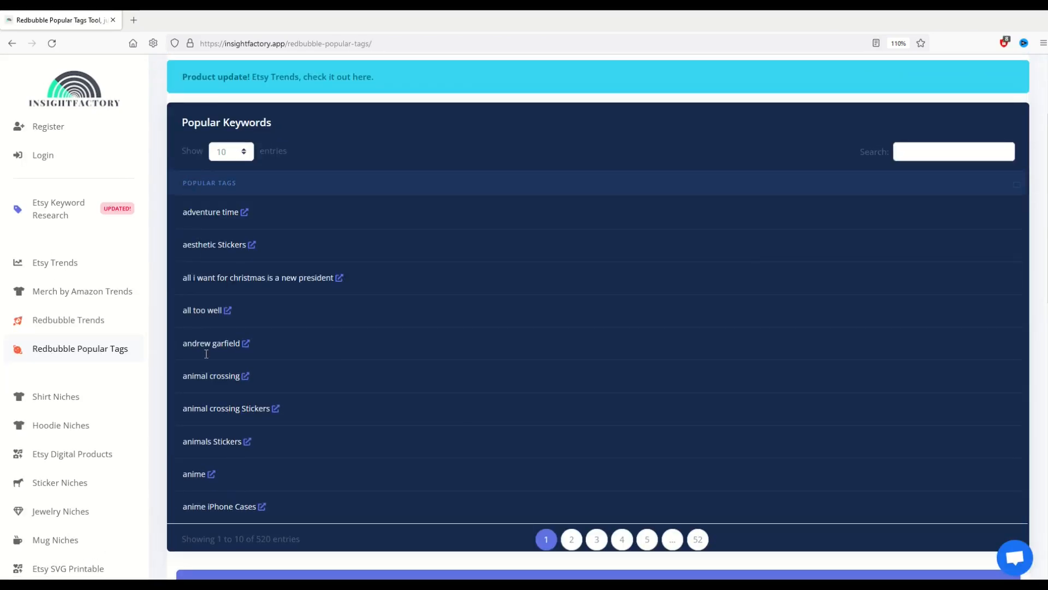
pyautogui.click(954, 151)
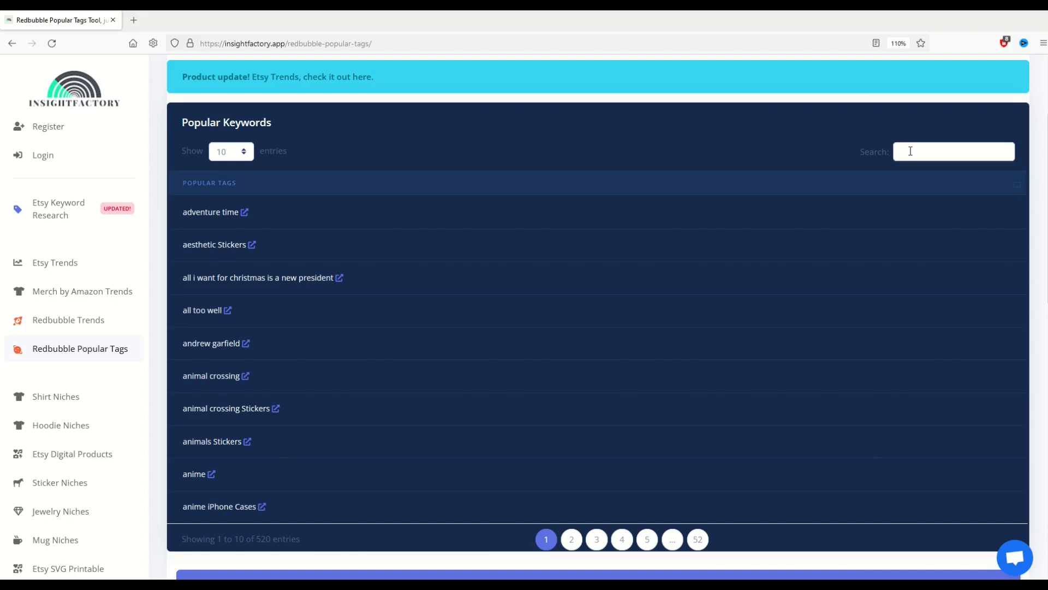
pyautogui.moveTo(672, 538)
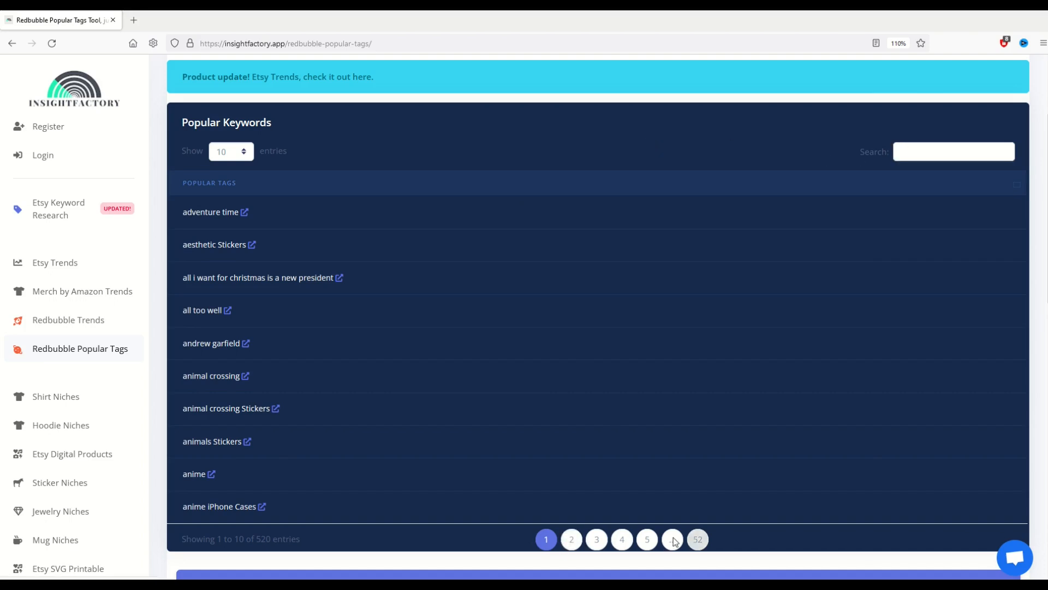
# Show page 5 of the popular tags and filter the list by 'funny'
pyautogui.click(621, 538)
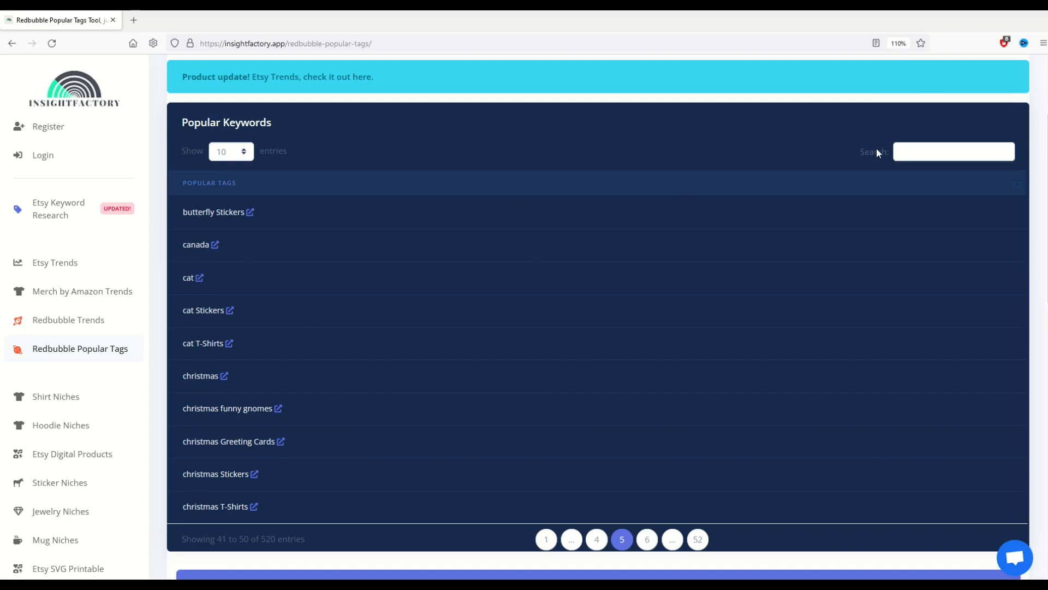
pyautogui.write('f')
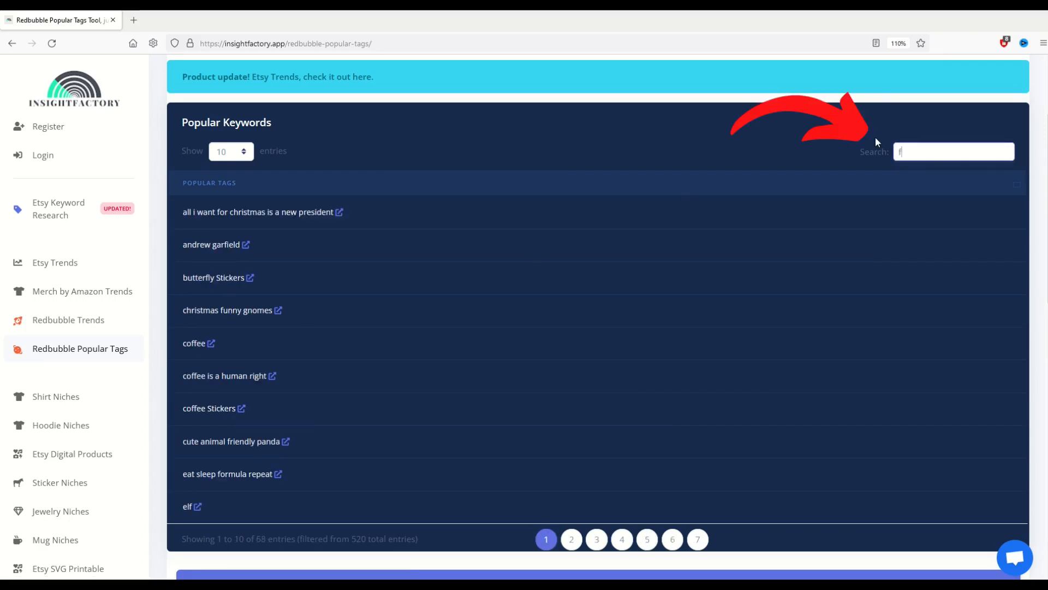
pyautogui.write('unny')
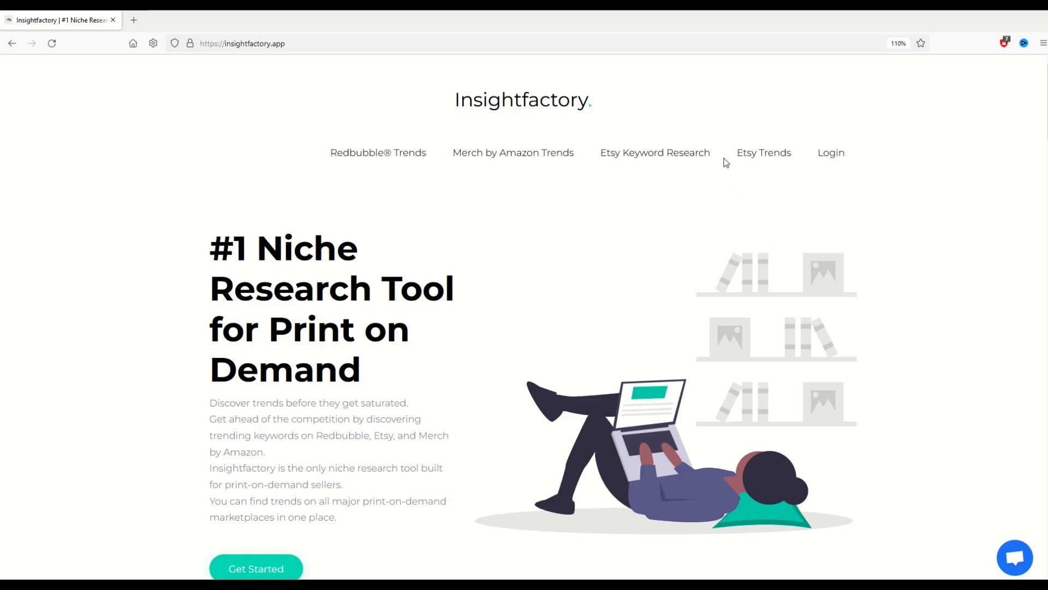
pyautogui.moveTo(763, 153)
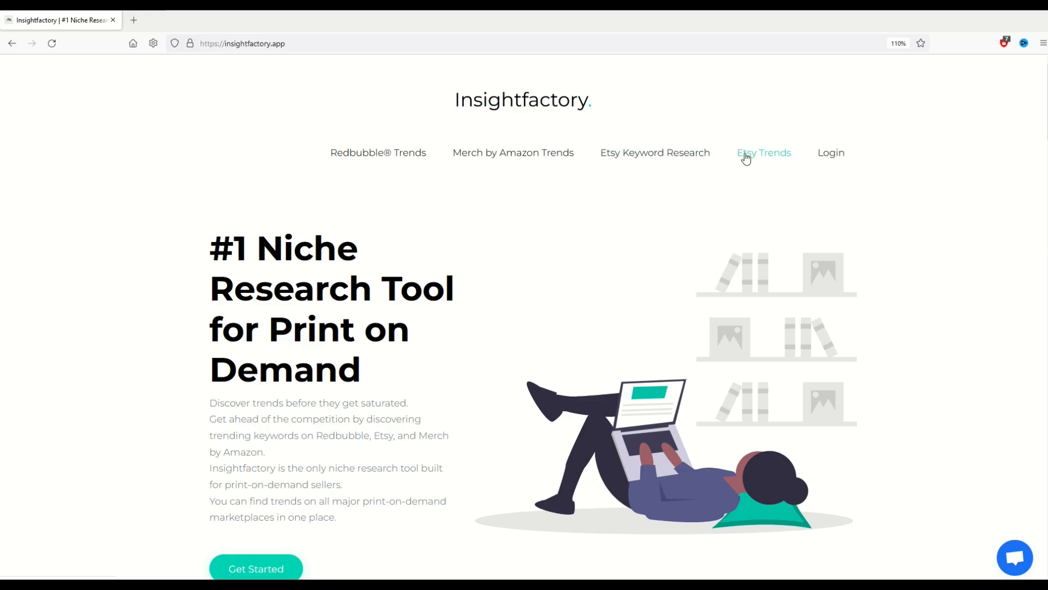
pyautogui.click(763, 153)
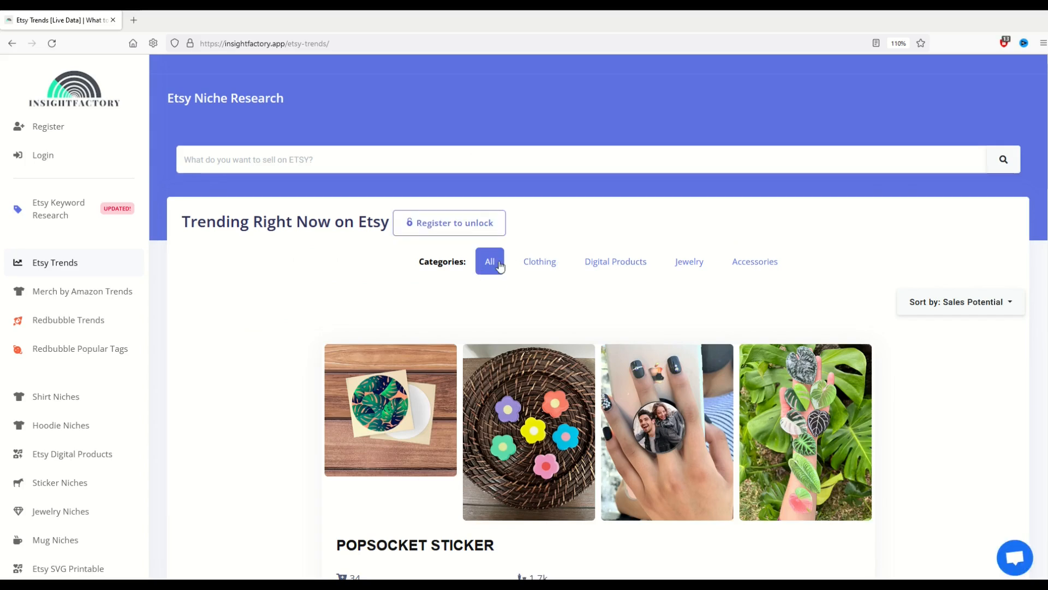
pyautogui.scroll(-3)
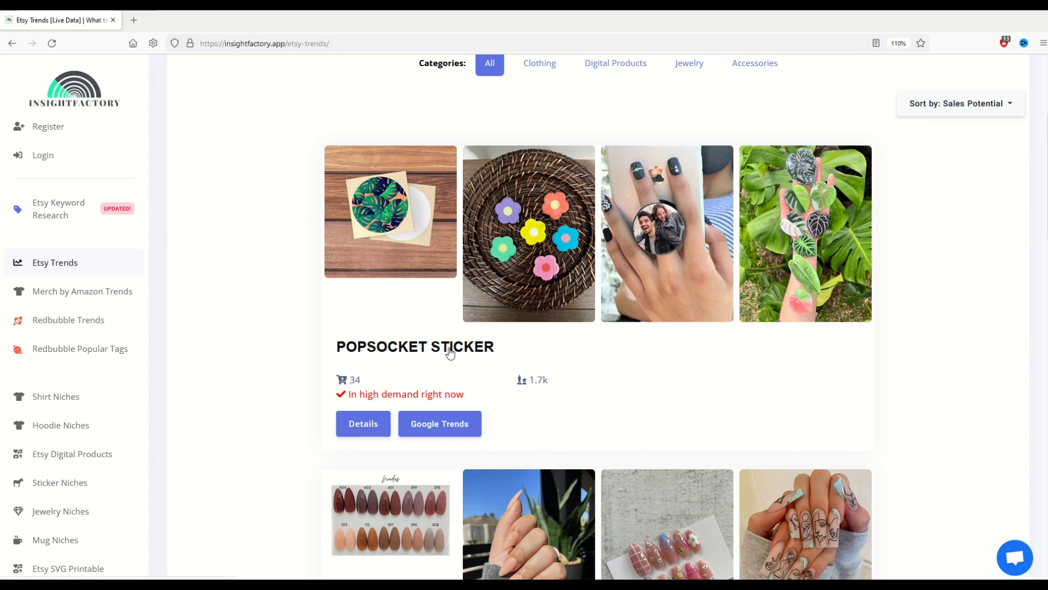
pyautogui.moveTo(342, 380)
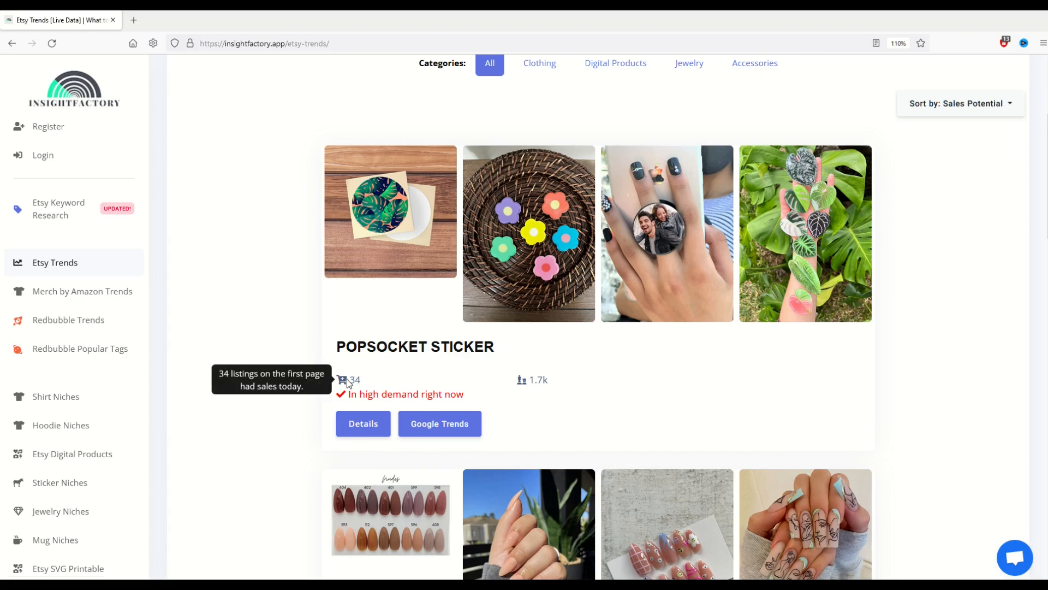
pyautogui.moveTo(421, 385)
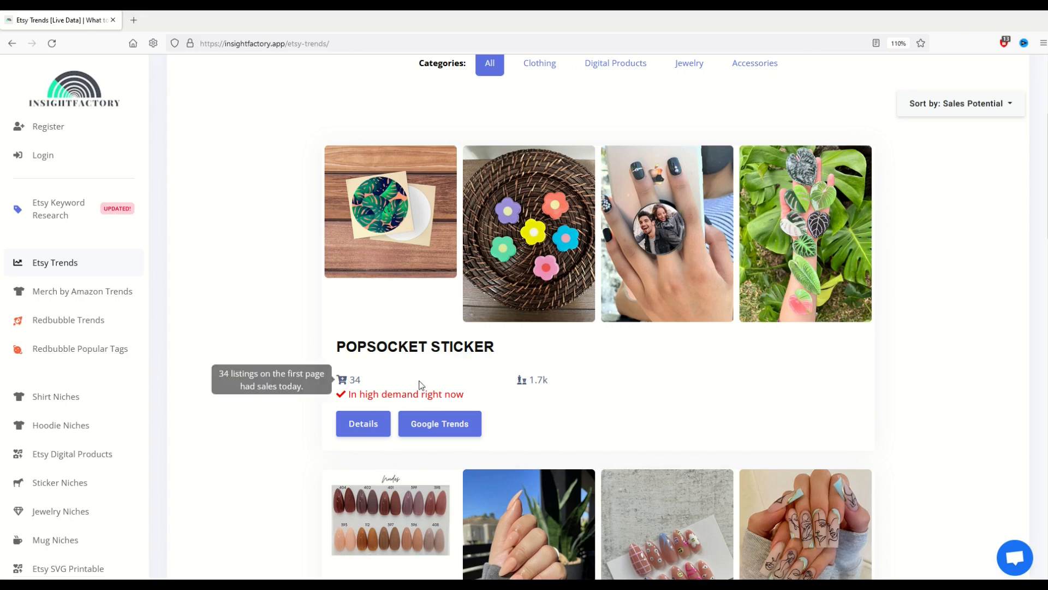
pyautogui.moveTo(521, 379)
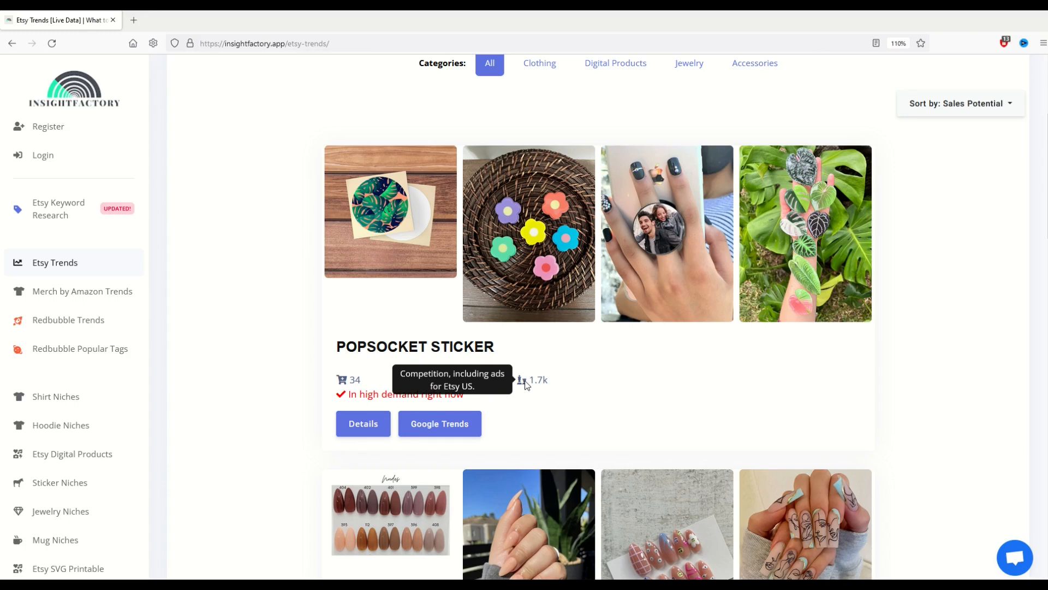
pyautogui.scroll(-3)
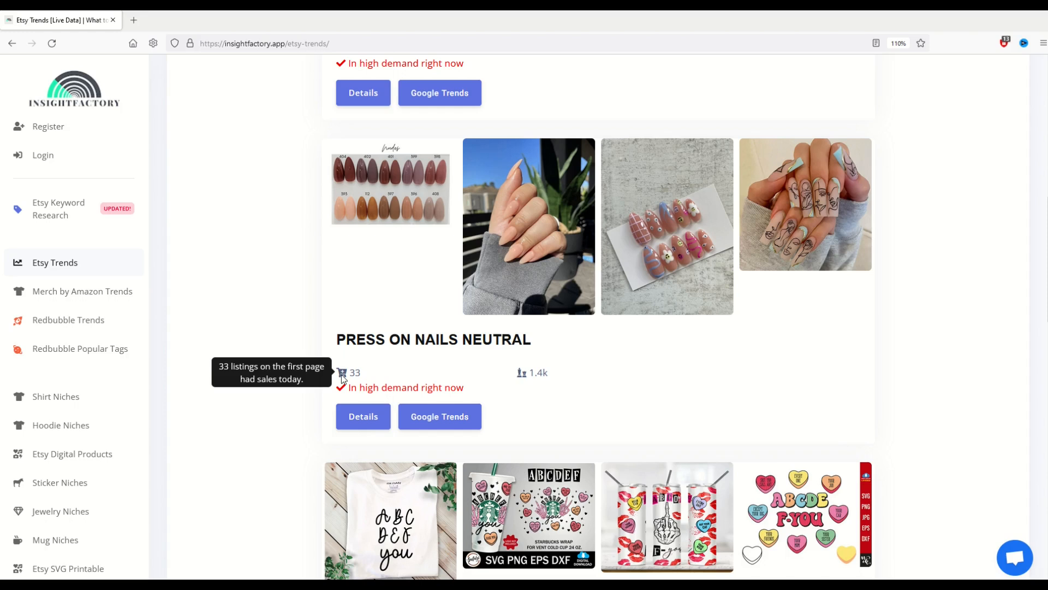
pyautogui.moveTo(523, 375)
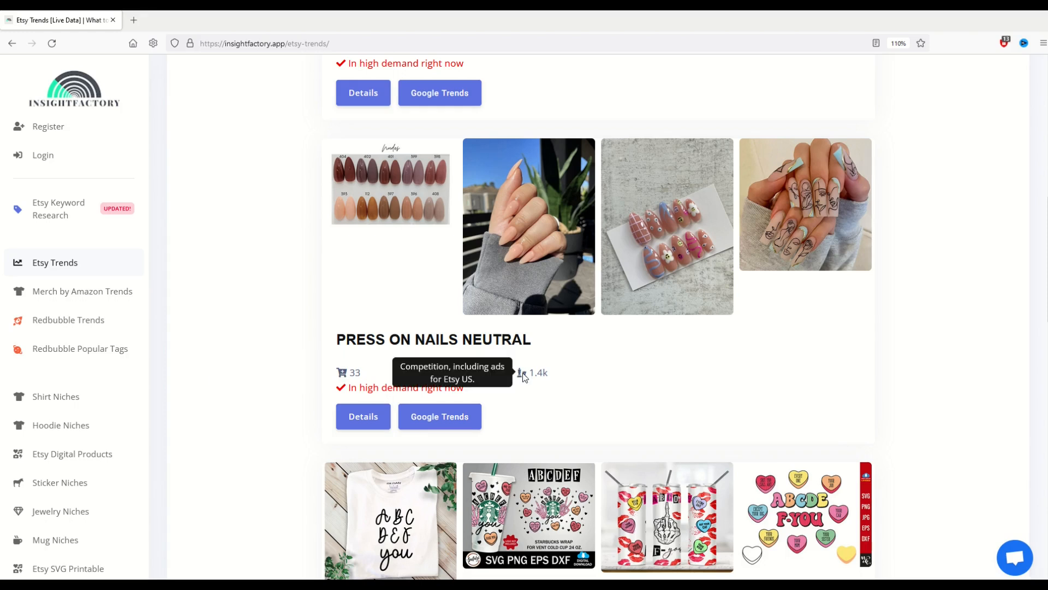
pyautogui.scroll(-3)
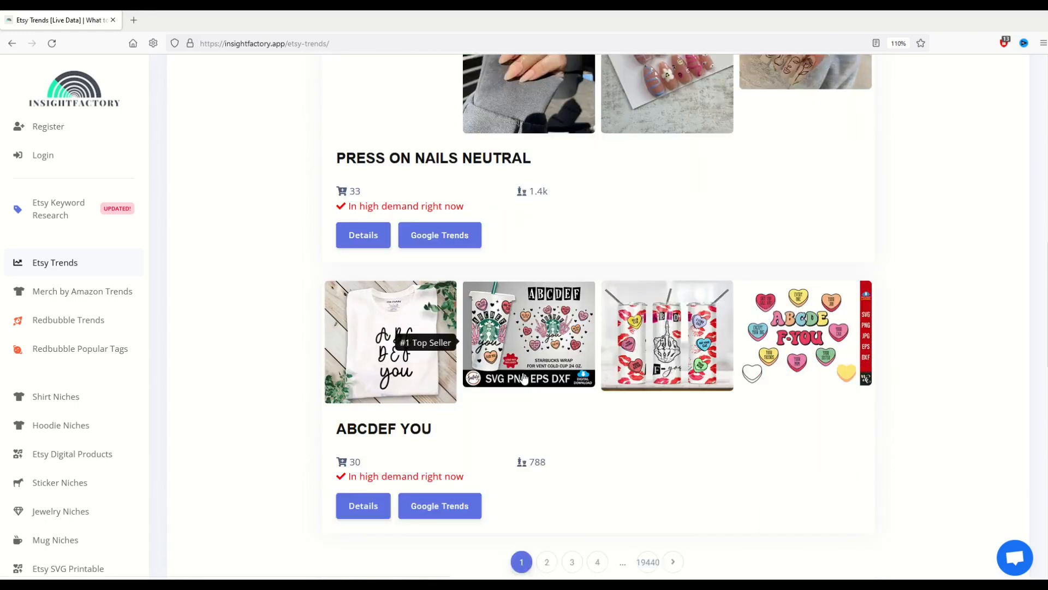
pyautogui.scroll(-3)
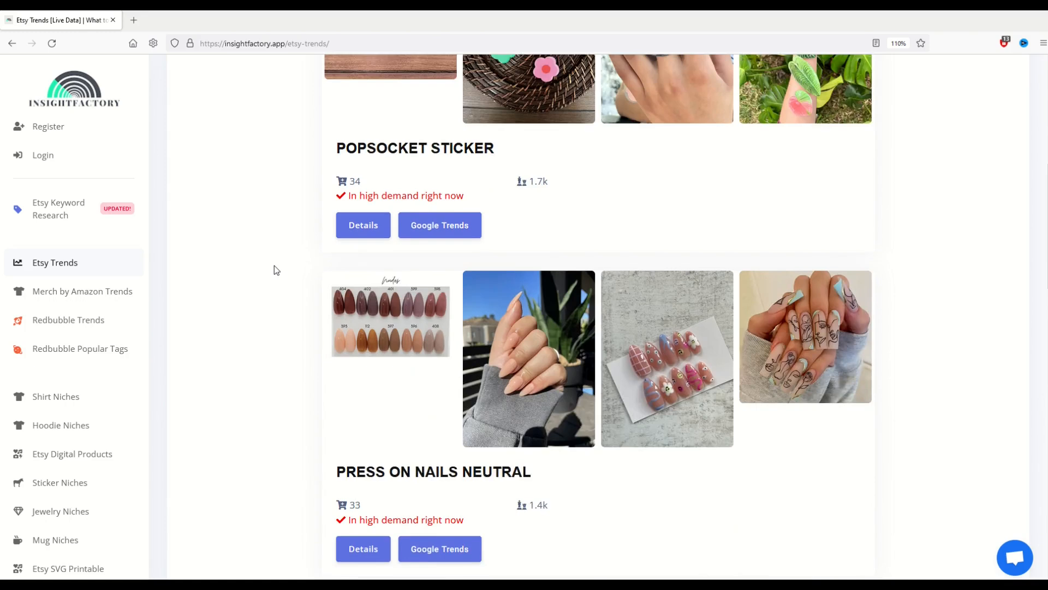
pyautogui.scroll(3)
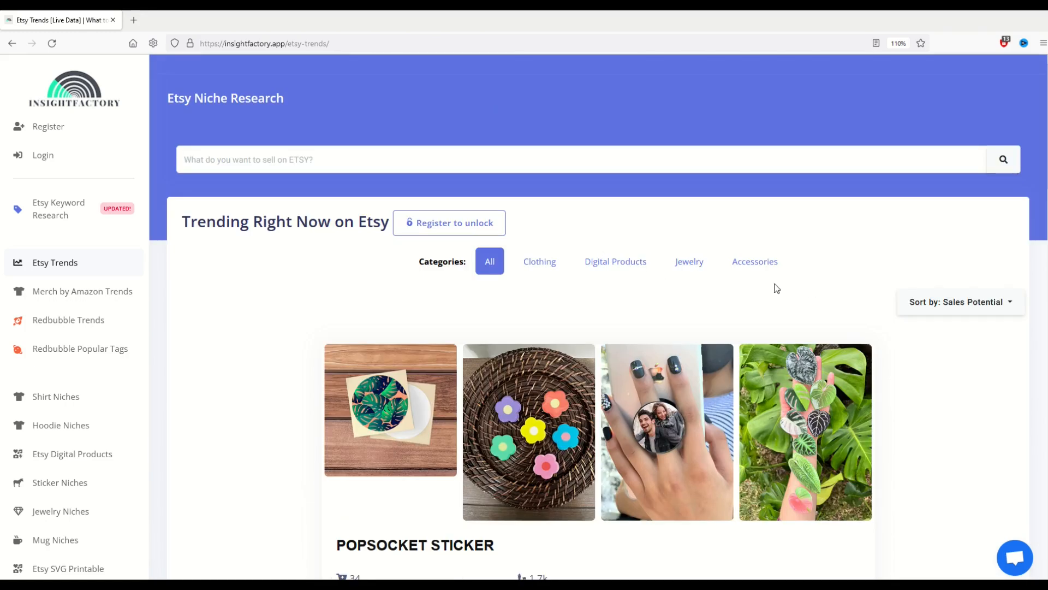
pyautogui.click(614, 261)
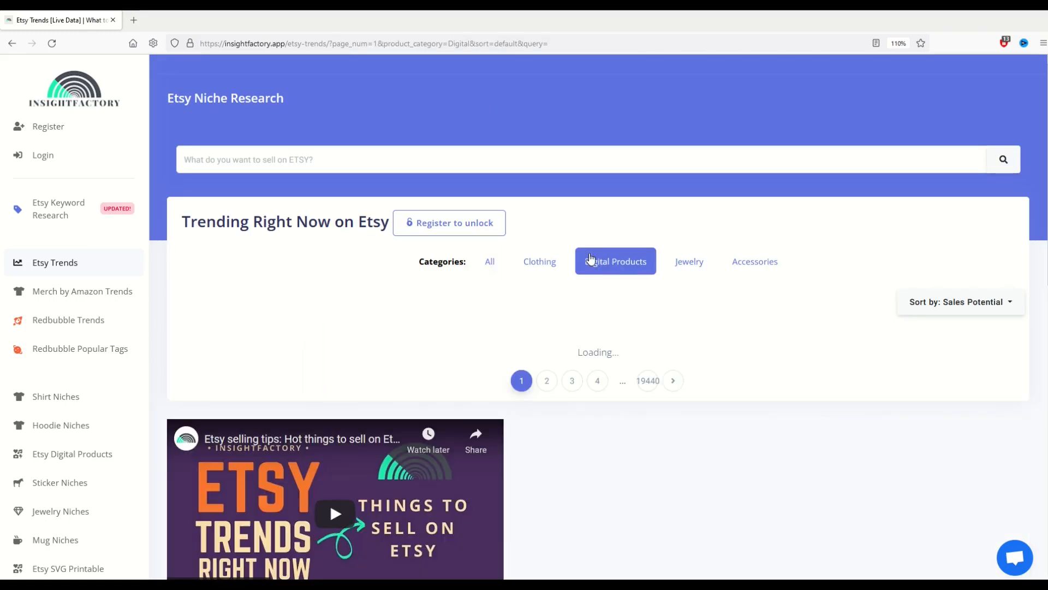
pyautogui.click(615, 261)
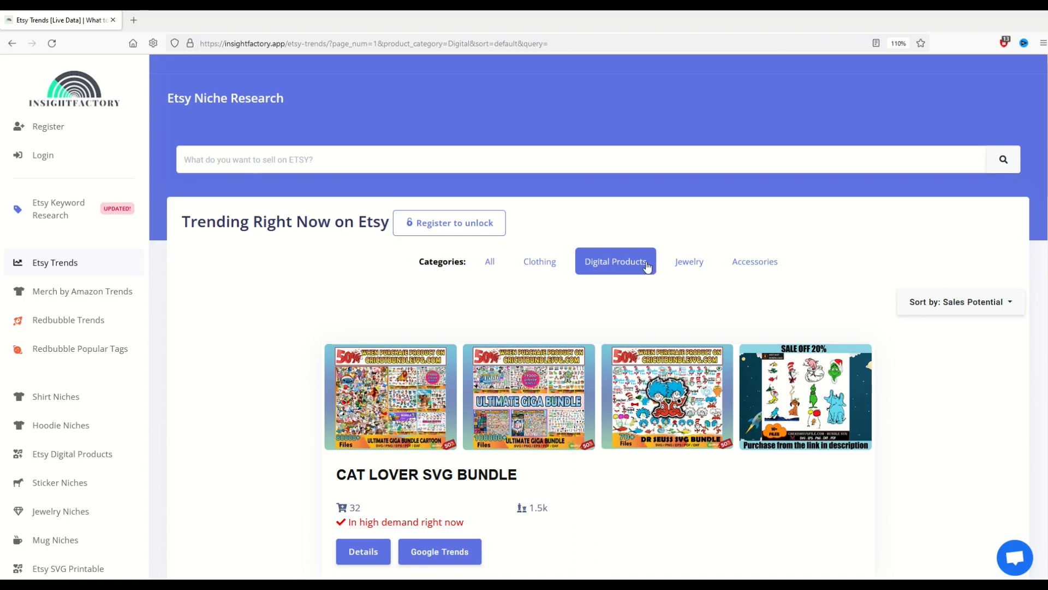
pyautogui.scroll(-3)
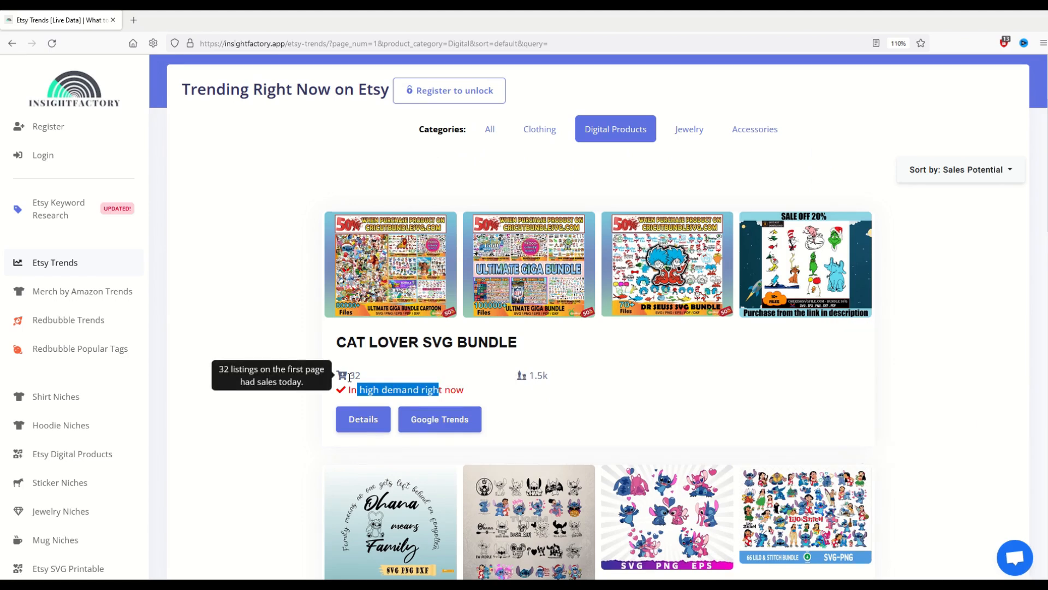
pyautogui.scroll(-3)
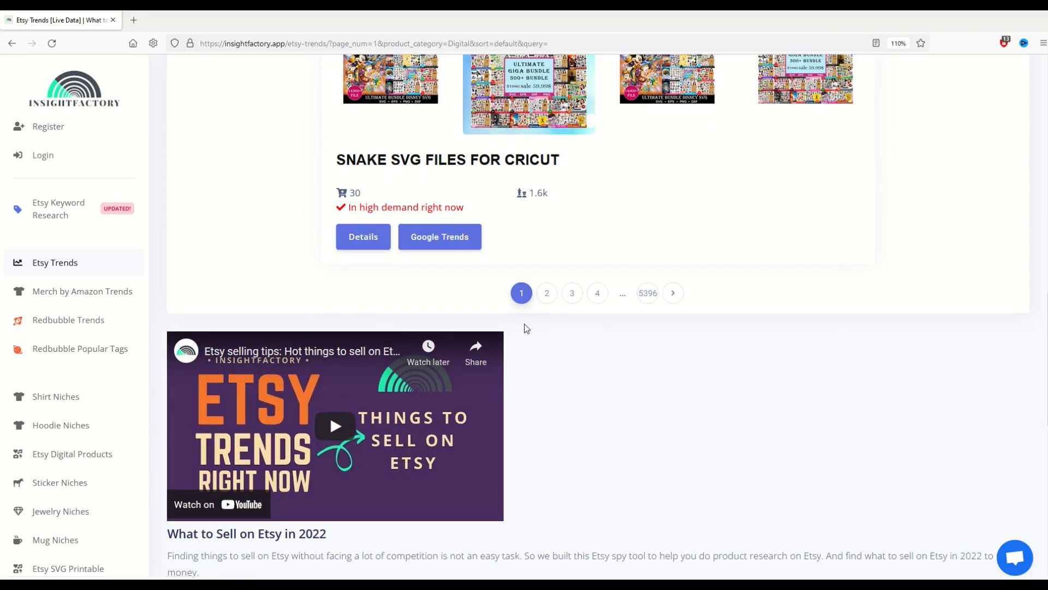
pyautogui.moveTo(647, 293)
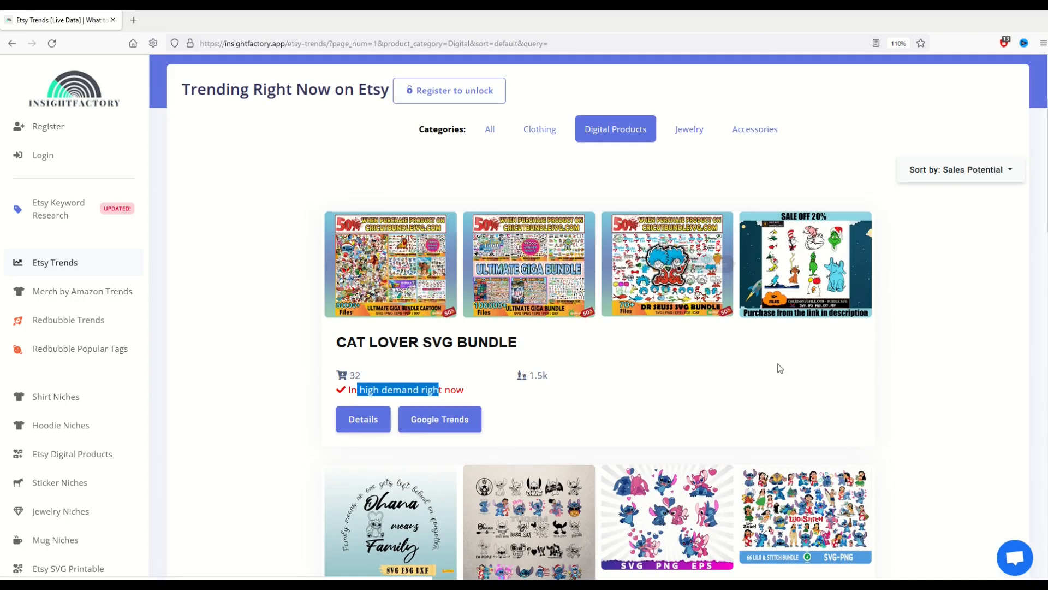
pyautogui.scroll(-3)
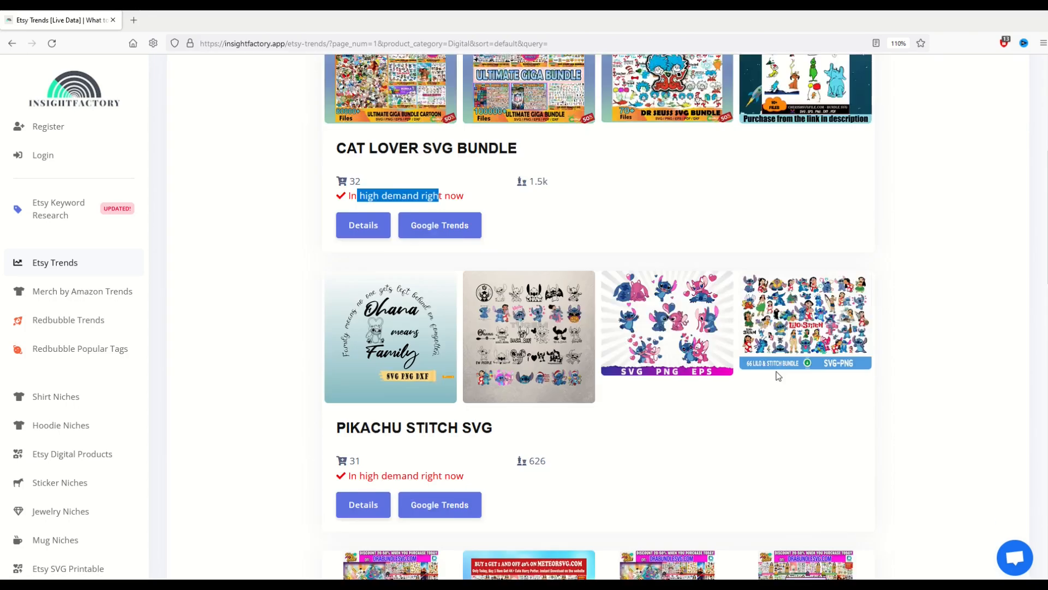
pyautogui.scroll(-3)
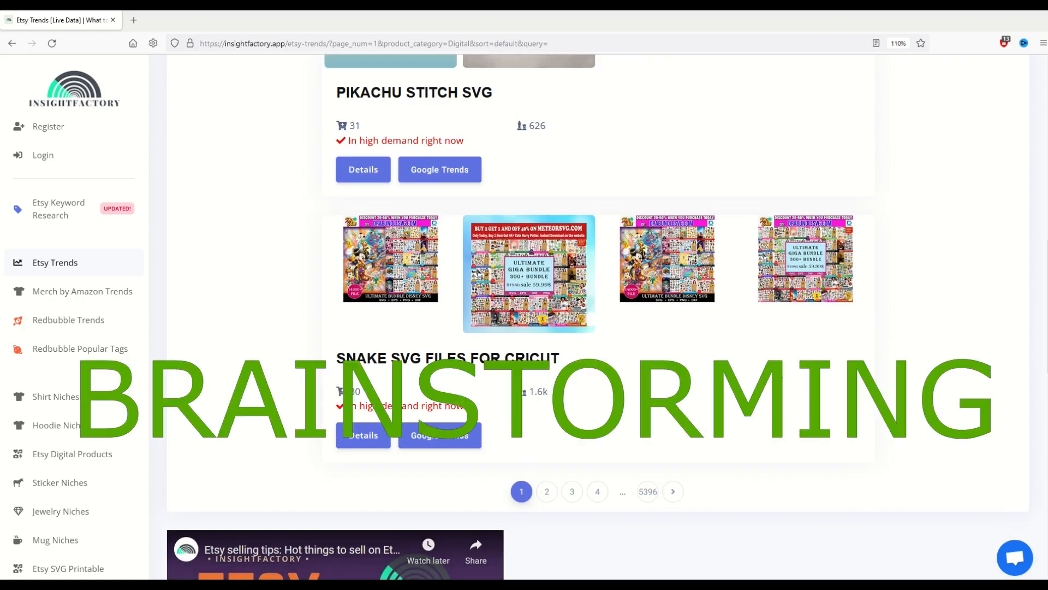
pyautogui.scroll(3)
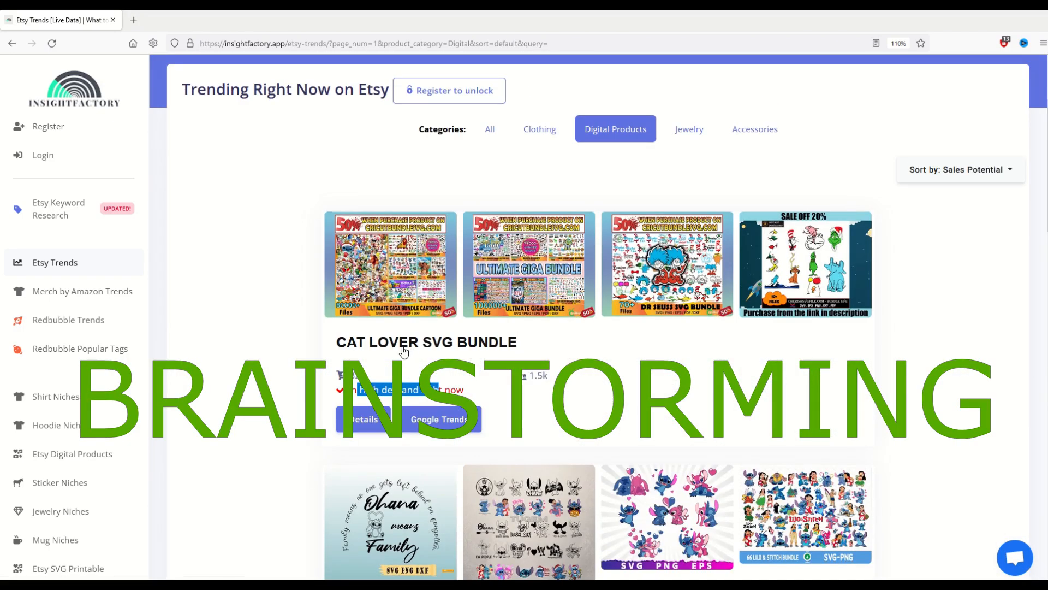
pyautogui.scroll(-3)
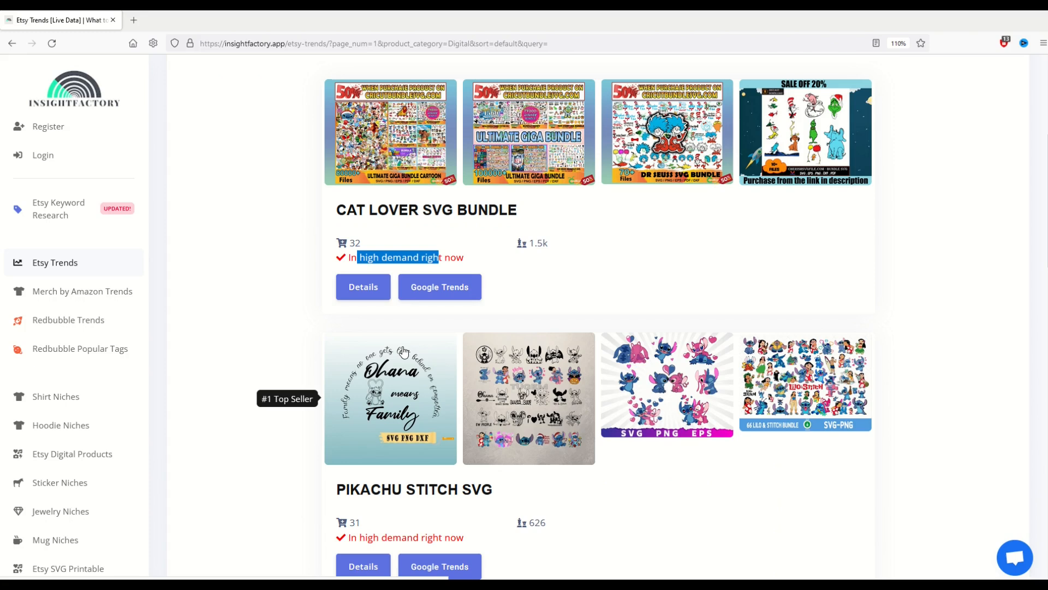
pyautogui.scroll(-3)
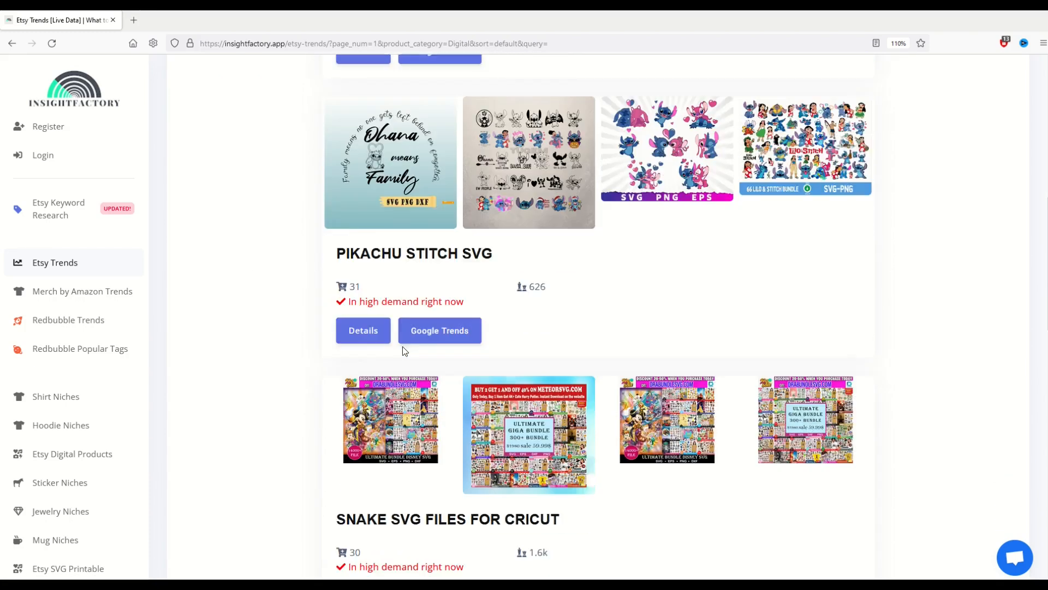
pyautogui.scroll(-3)
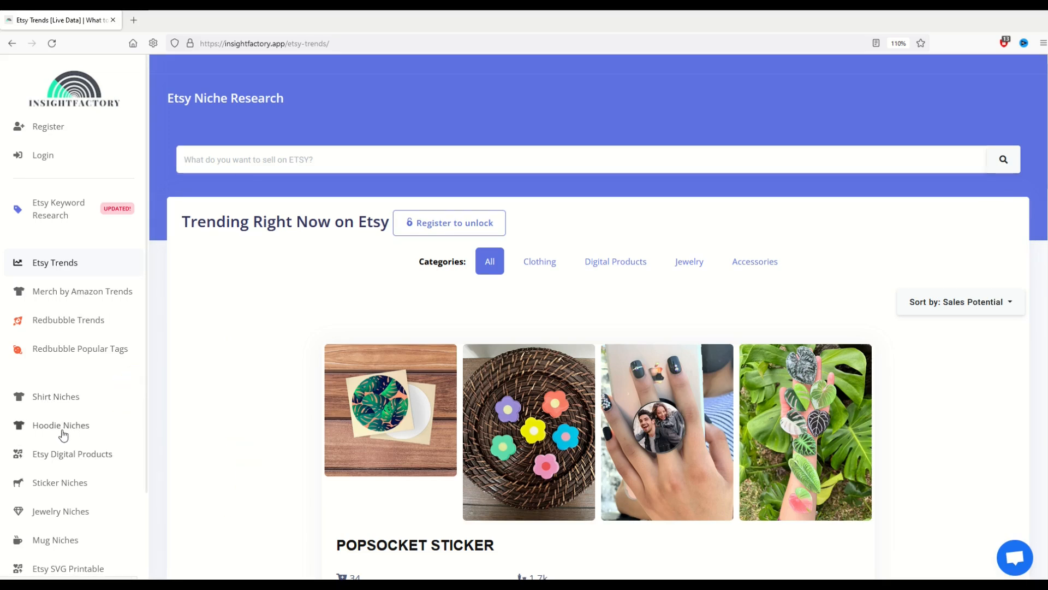
# Browse the Shirt Niches page, then scroll through the Hoodie Niches list
pyautogui.click(56, 395)
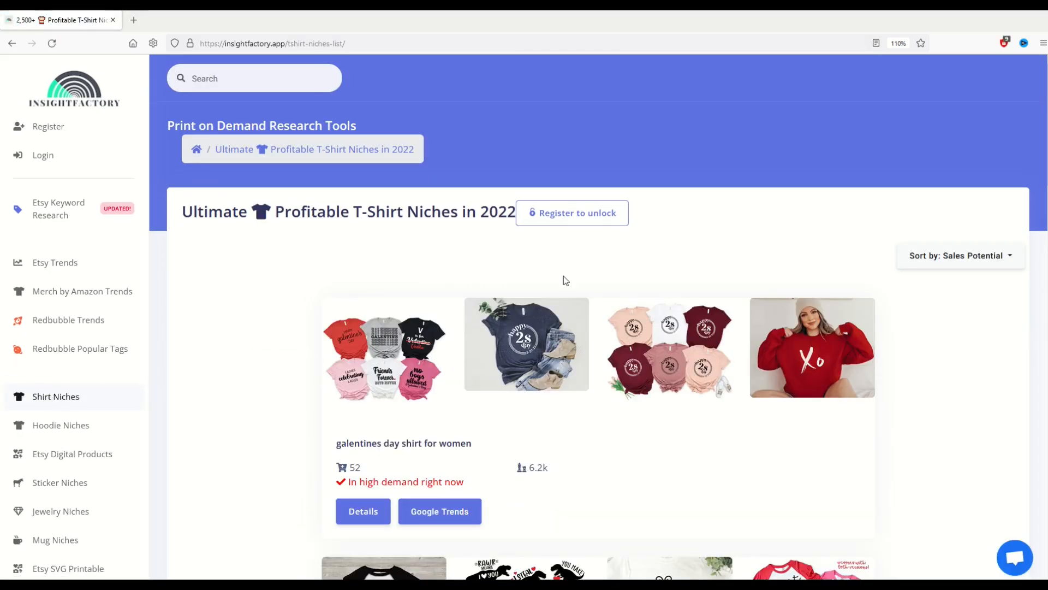
pyautogui.moveTo(340, 453)
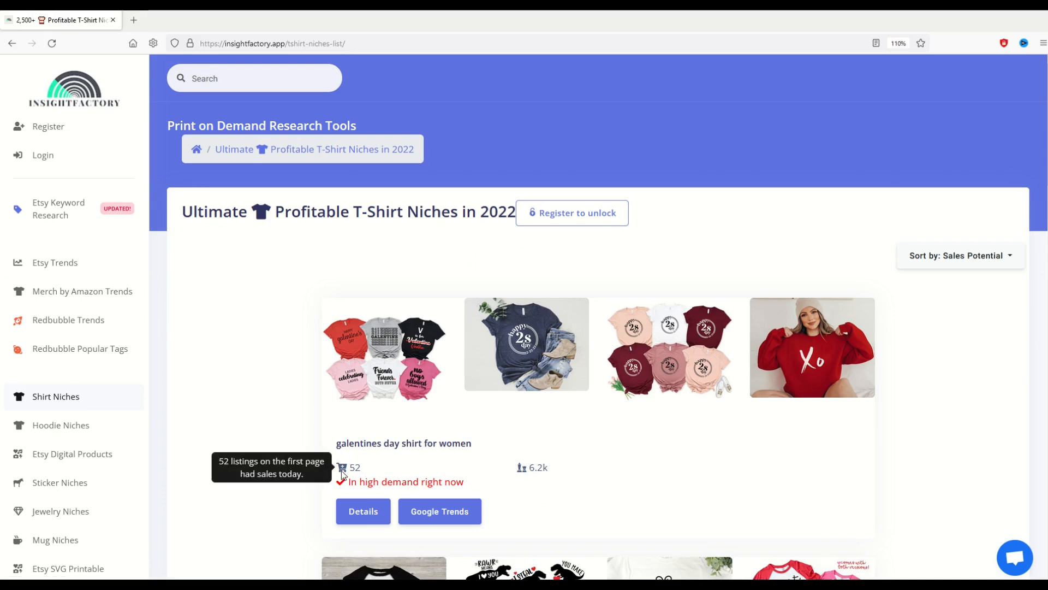
pyautogui.moveTo(525, 468)
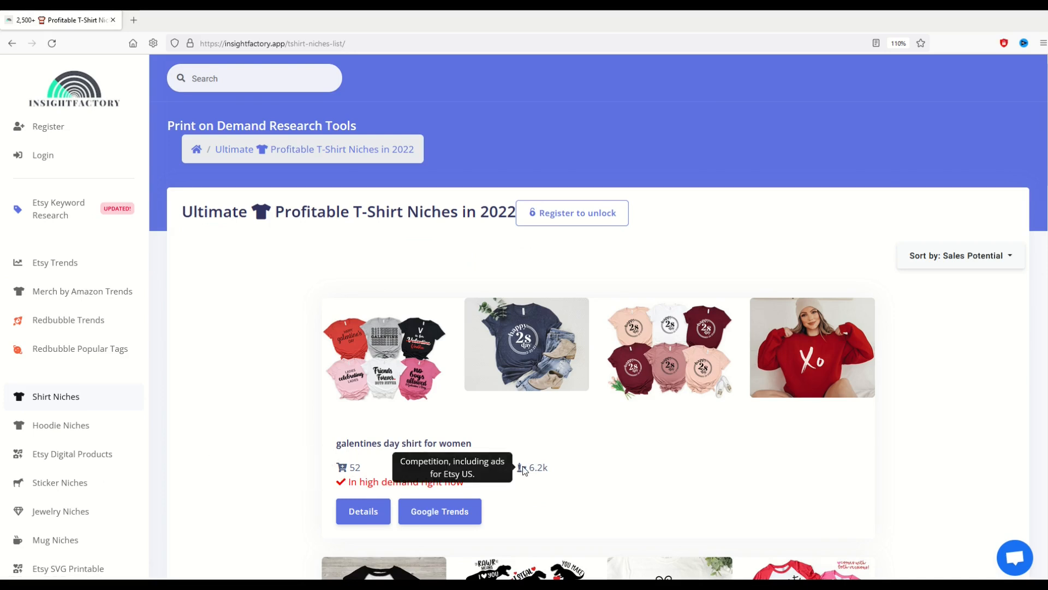
pyautogui.moveTo(234, 471)
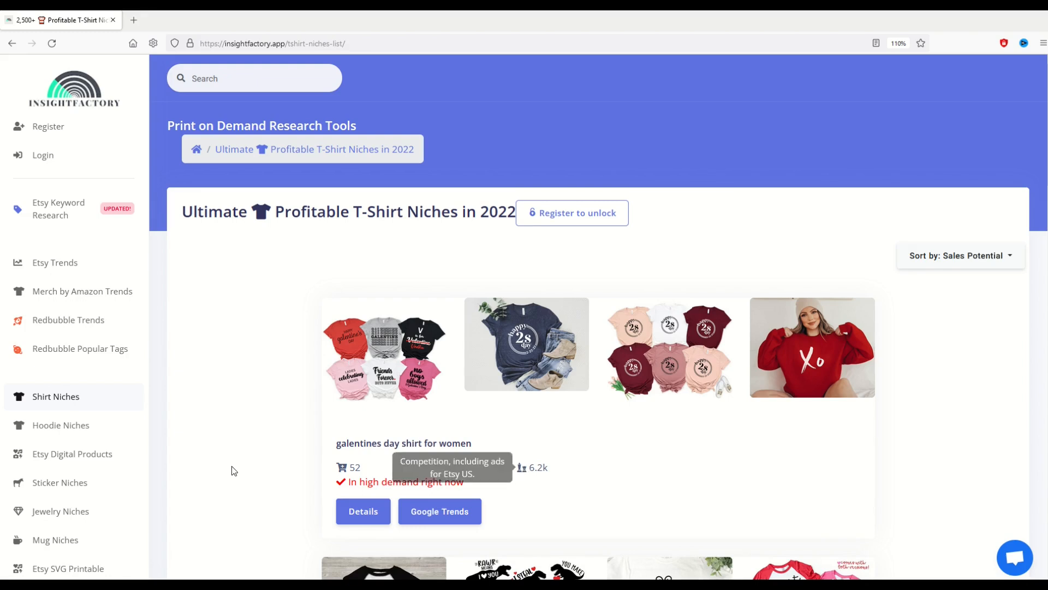
pyautogui.click(60, 424)
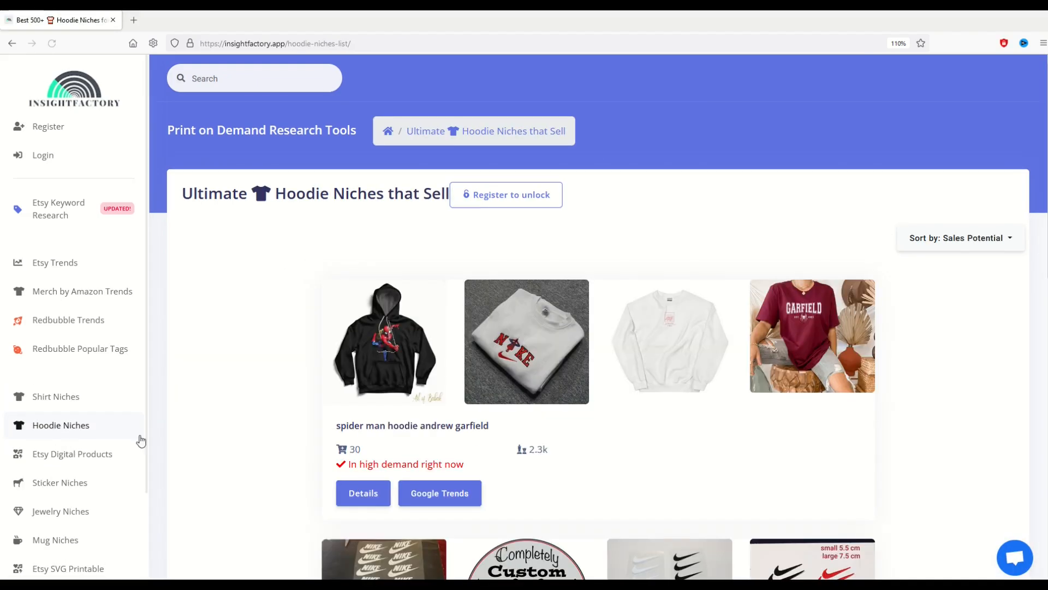
pyautogui.scroll(-3)
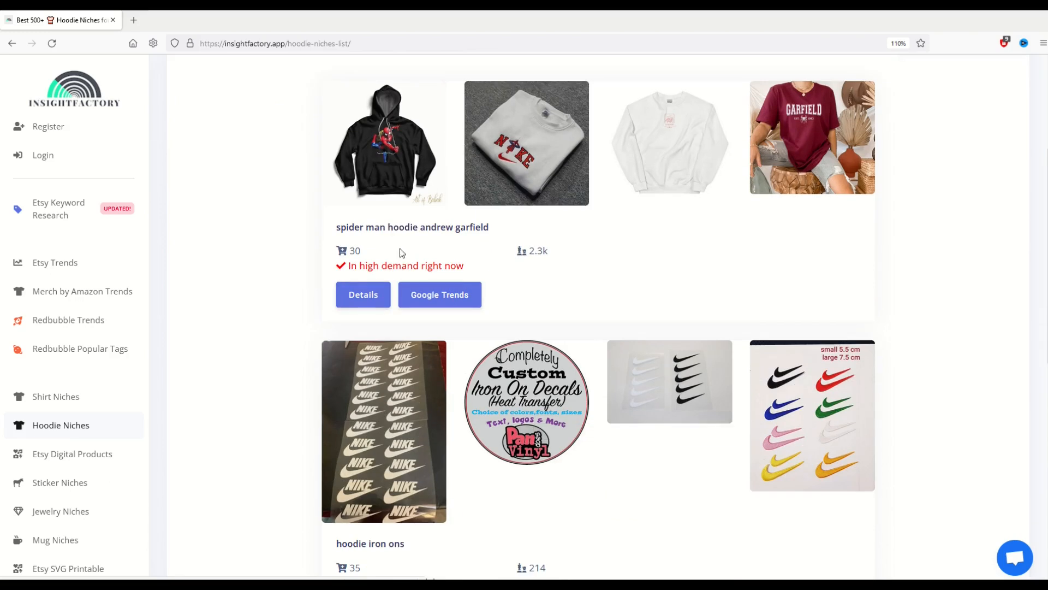
pyautogui.scroll(-3)
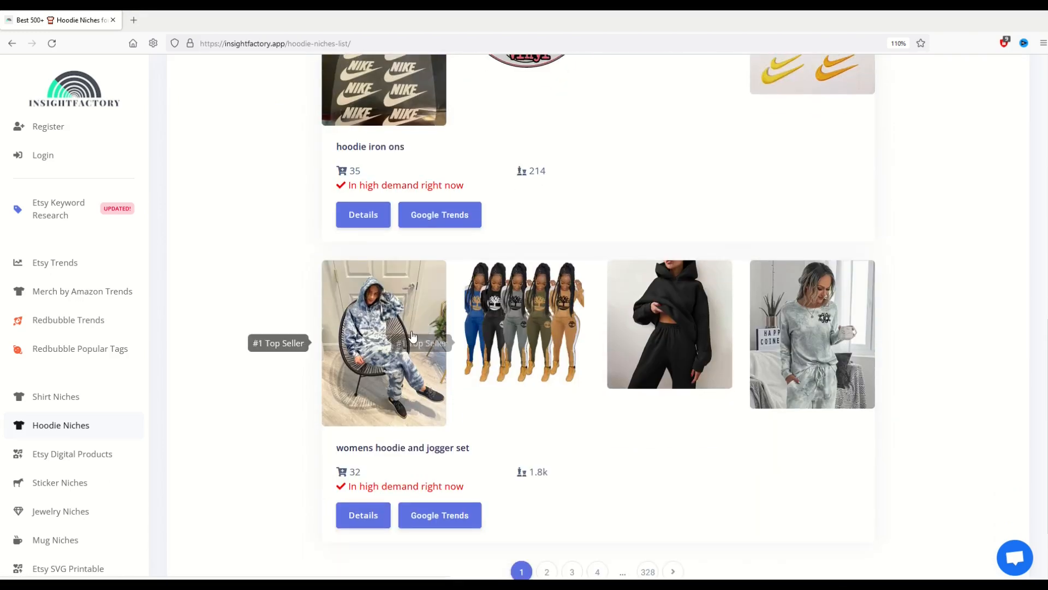
pyautogui.scroll(-3)
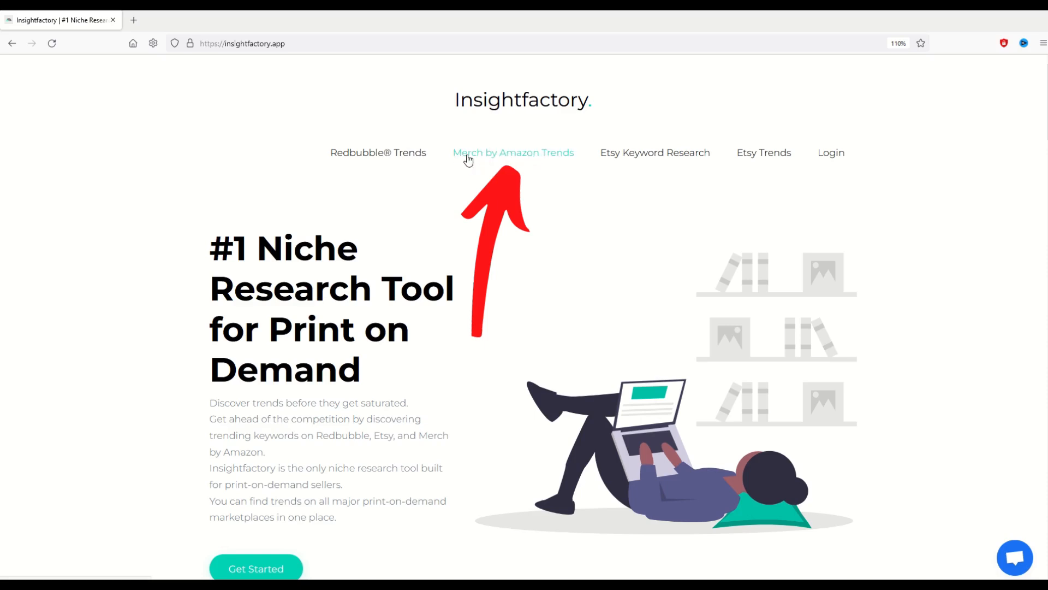
# Load more Merch by Amazon trending designs and dismiss the Register prompt
pyautogui.click(513, 153)
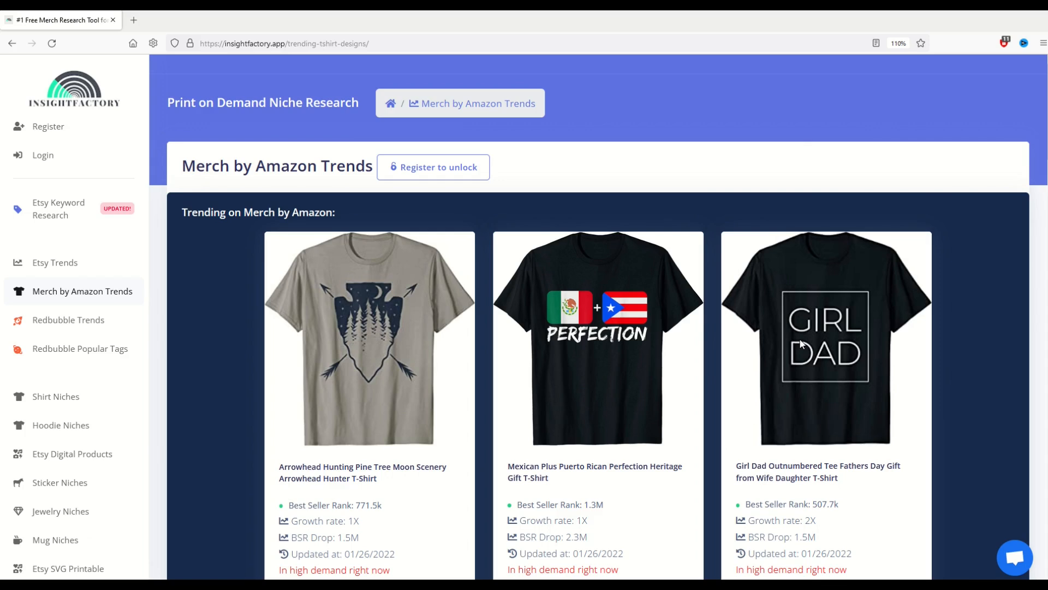
pyautogui.scroll(-3)
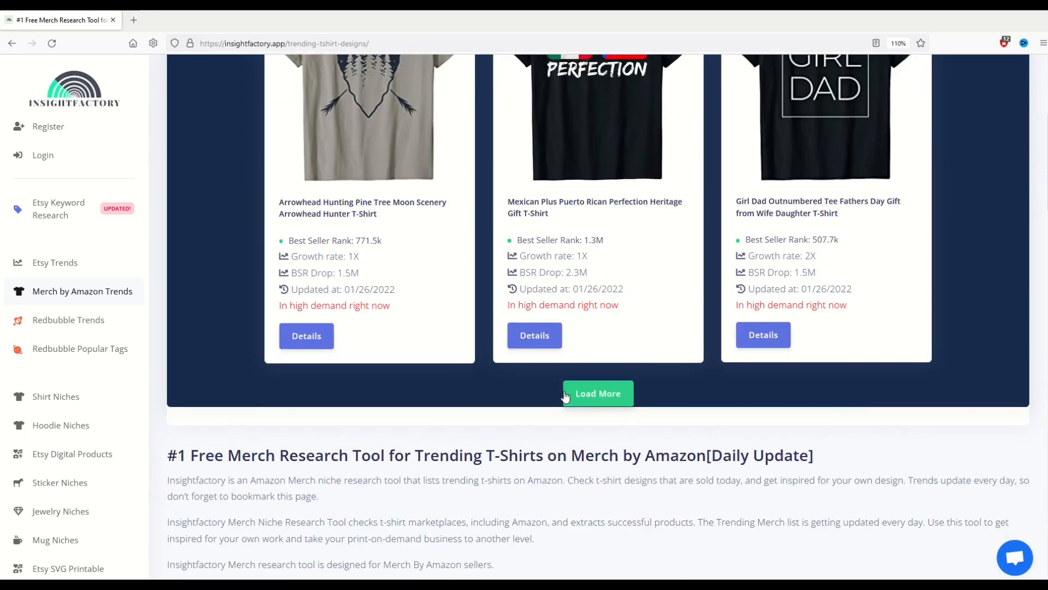
pyautogui.click(597, 393)
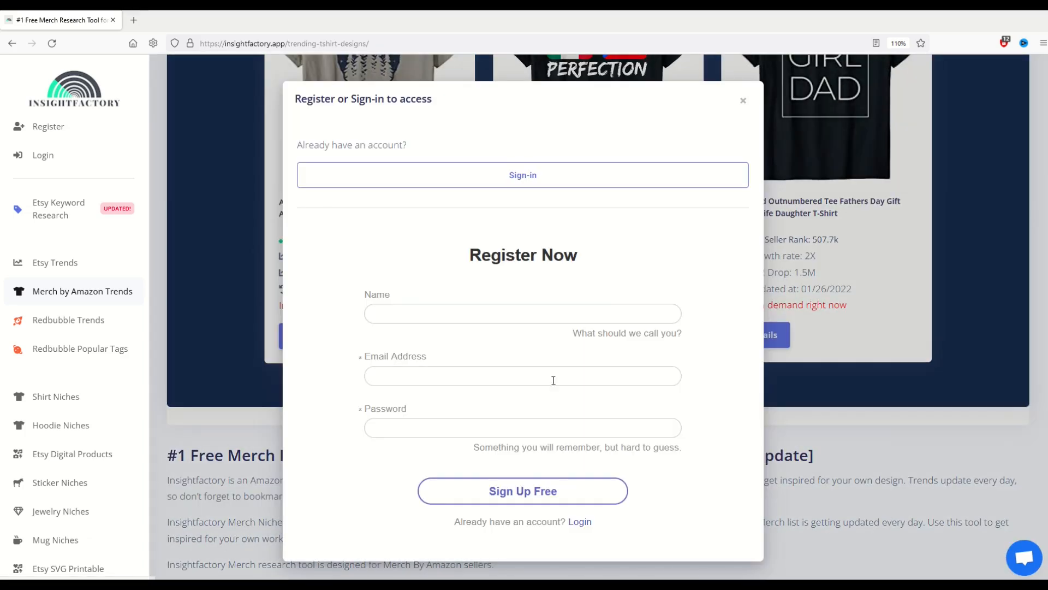
pyautogui.moveTo(522, 491)
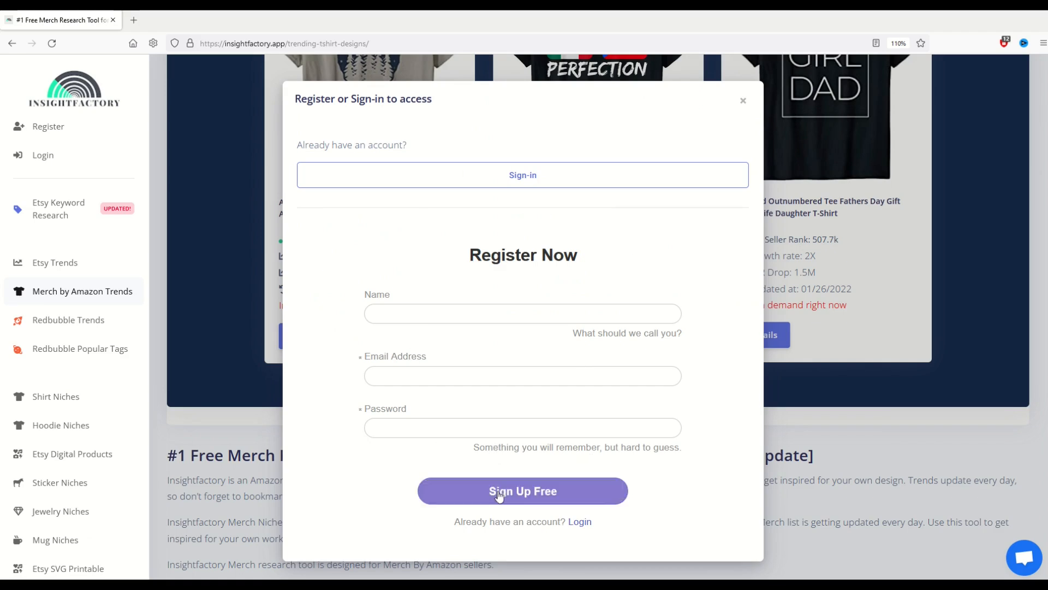
pyautogui.click(742, 100)
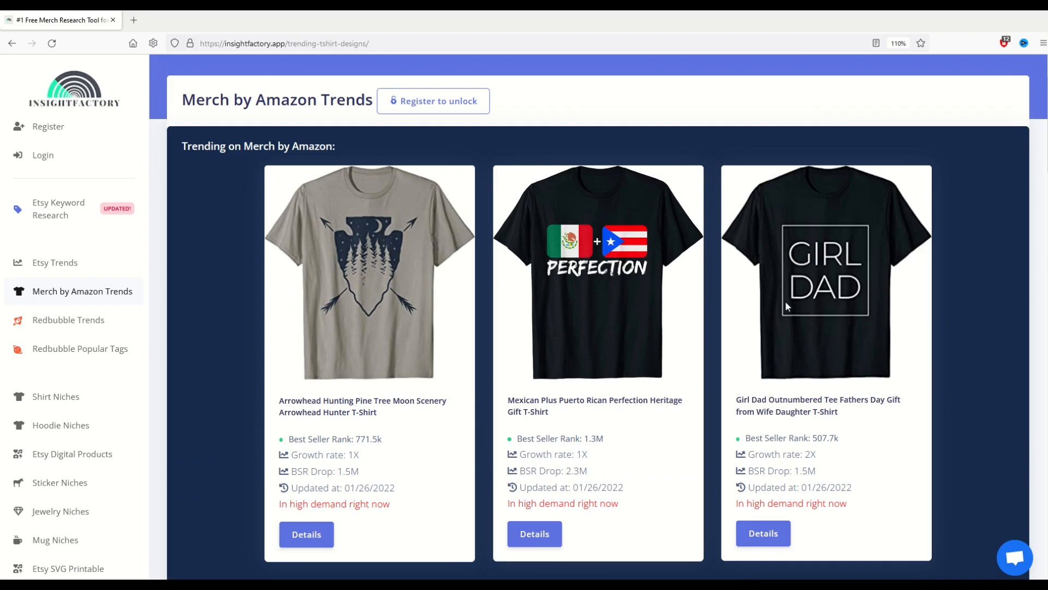
# Highlight the first shirt's Best Seller Rank and go to the Perfection shirt's Amazon listing
pyautogui.scroll(-3)
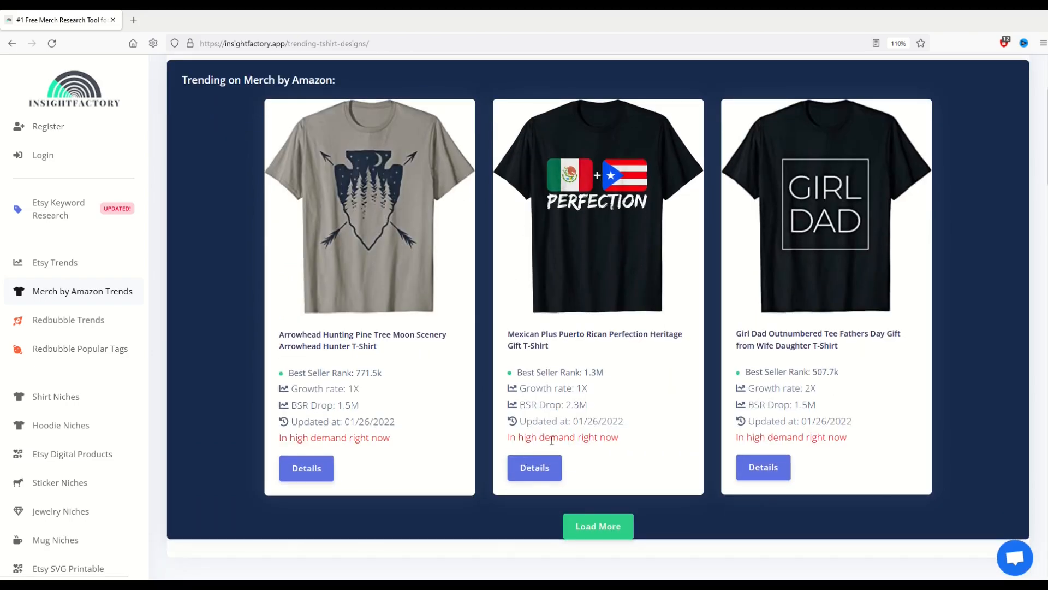
pyautogui.doubleClick(329, 436)
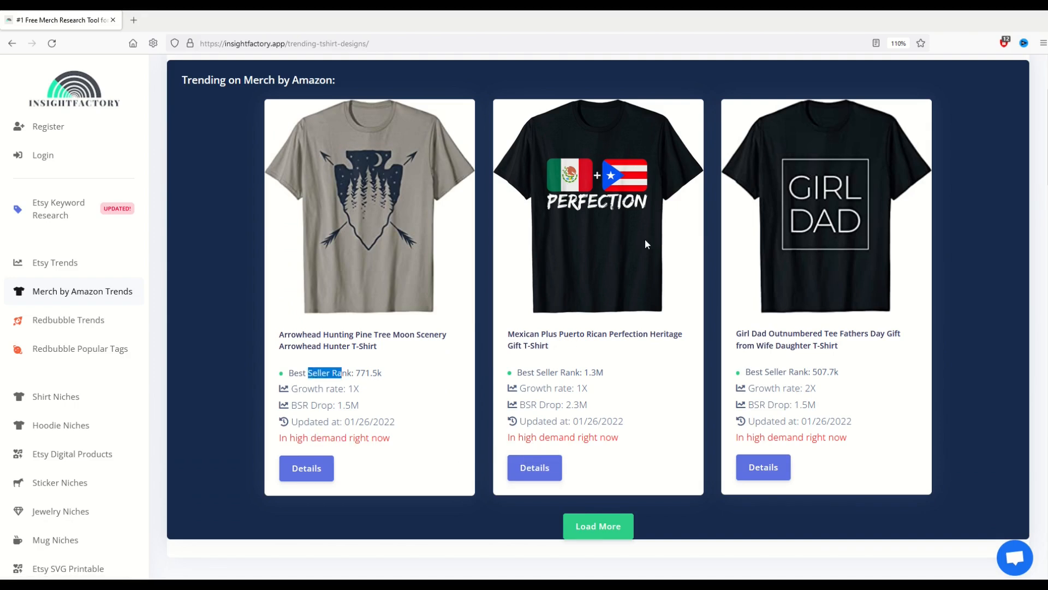
pyautogui.click(534, 468)
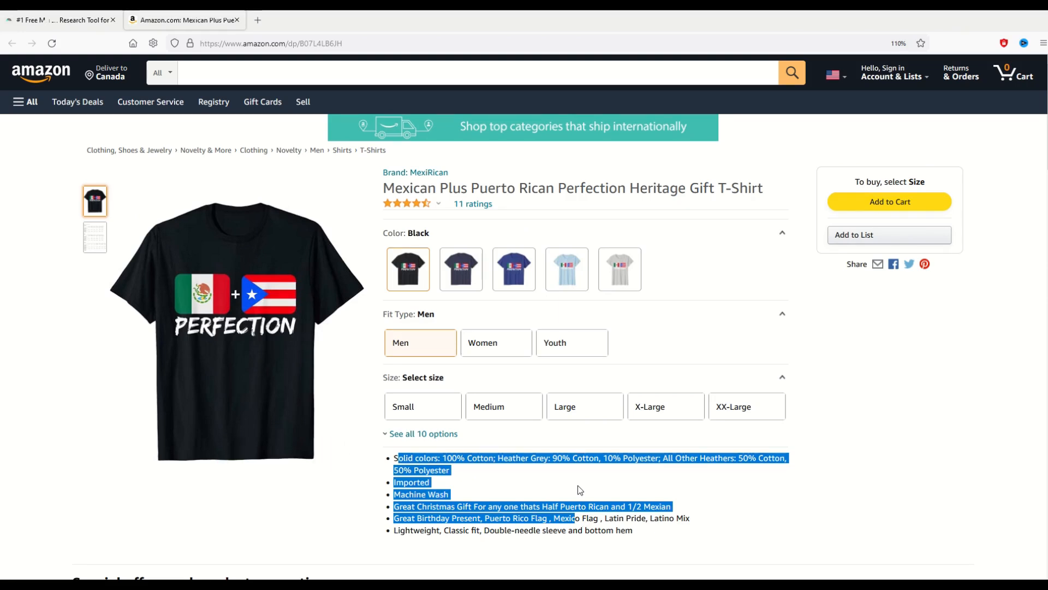
pyautogui.moveTo(522, 542)
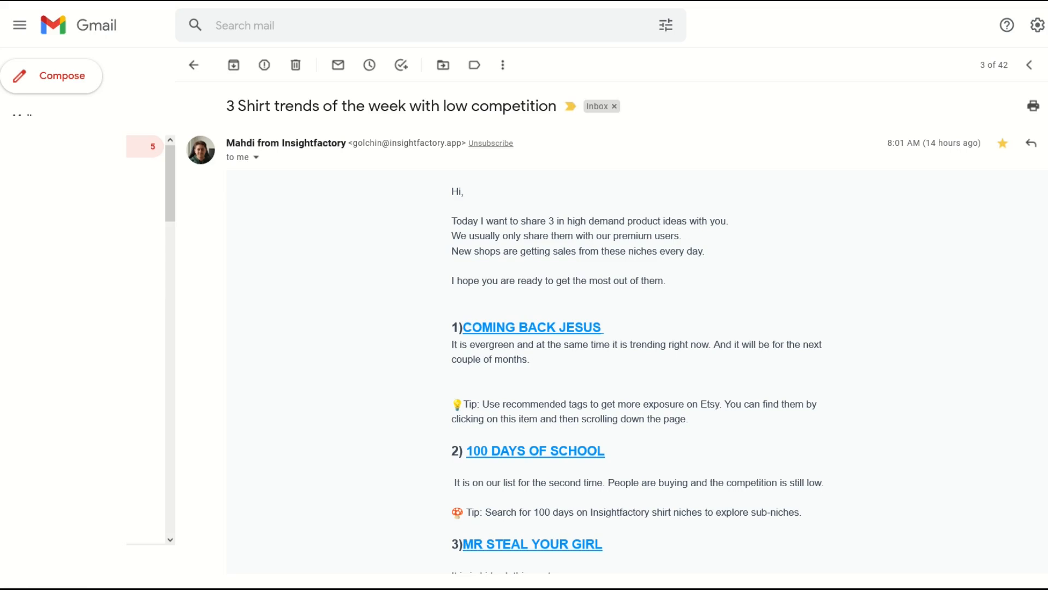
pyautogui.moveTo(218, 169)
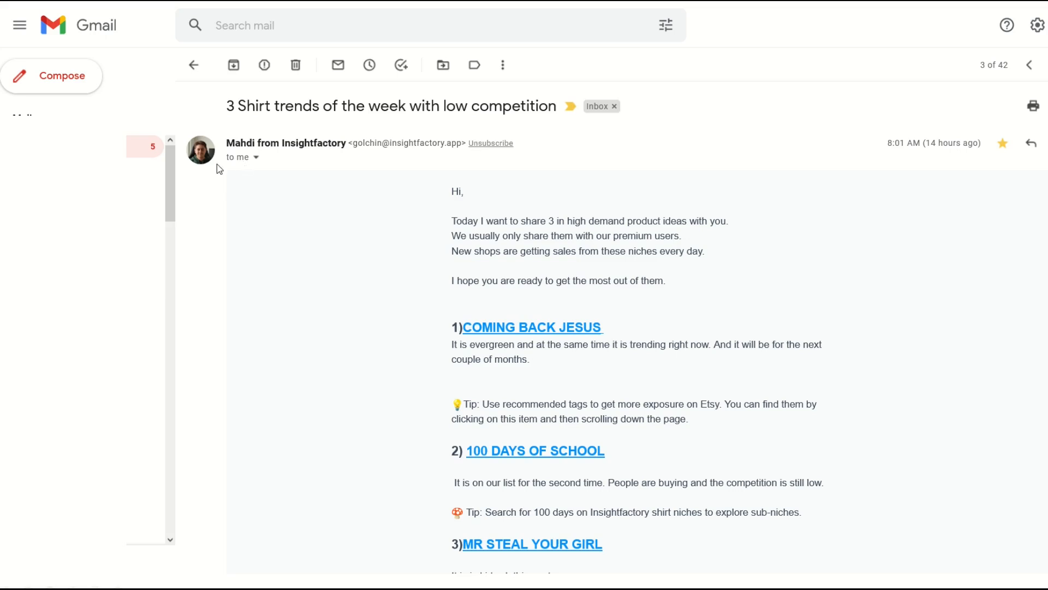
pyautogui.moveTo(371, 311)
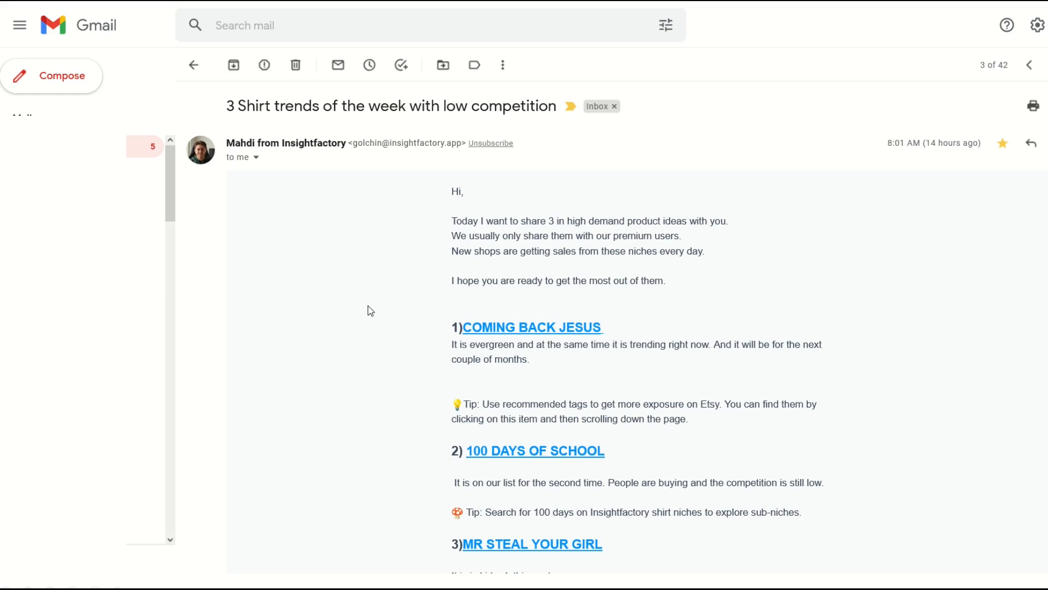
pyautogui.moveTo(469, 463)
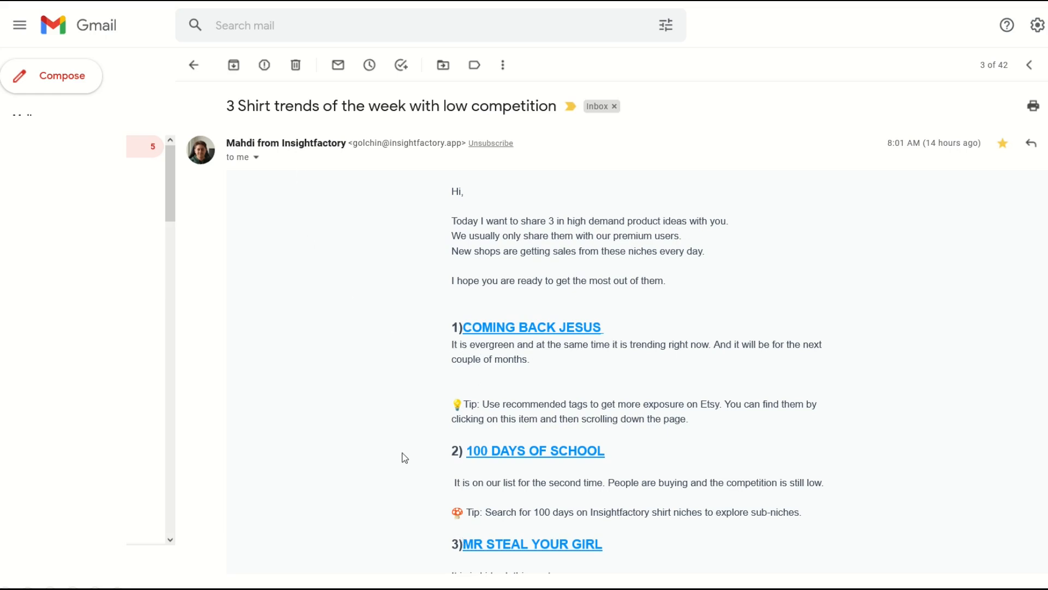
pyautogui.moveTo(441, 509)
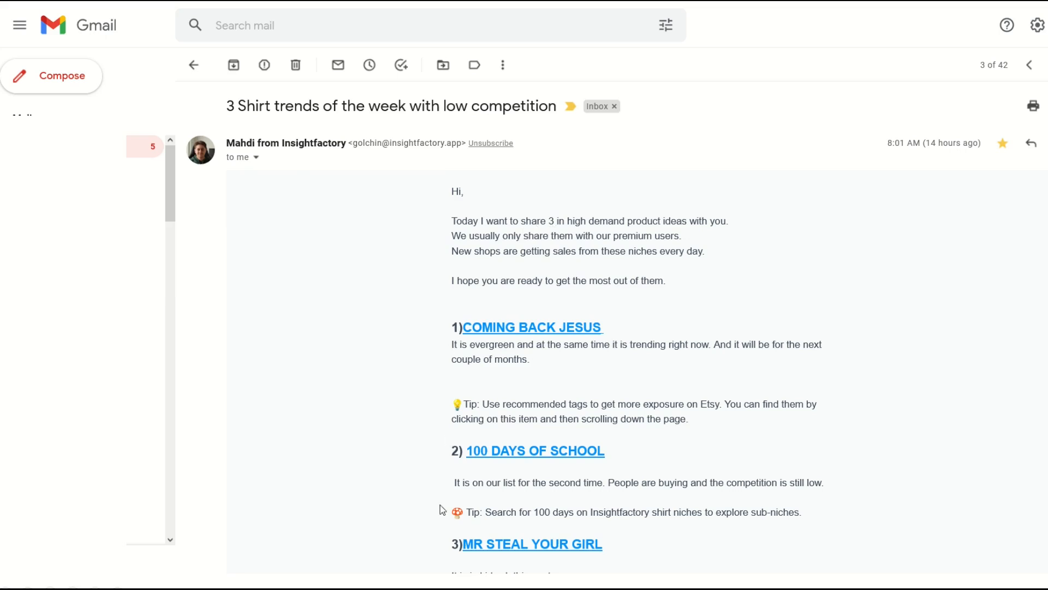
pyautogui.moveTo(528, 521)
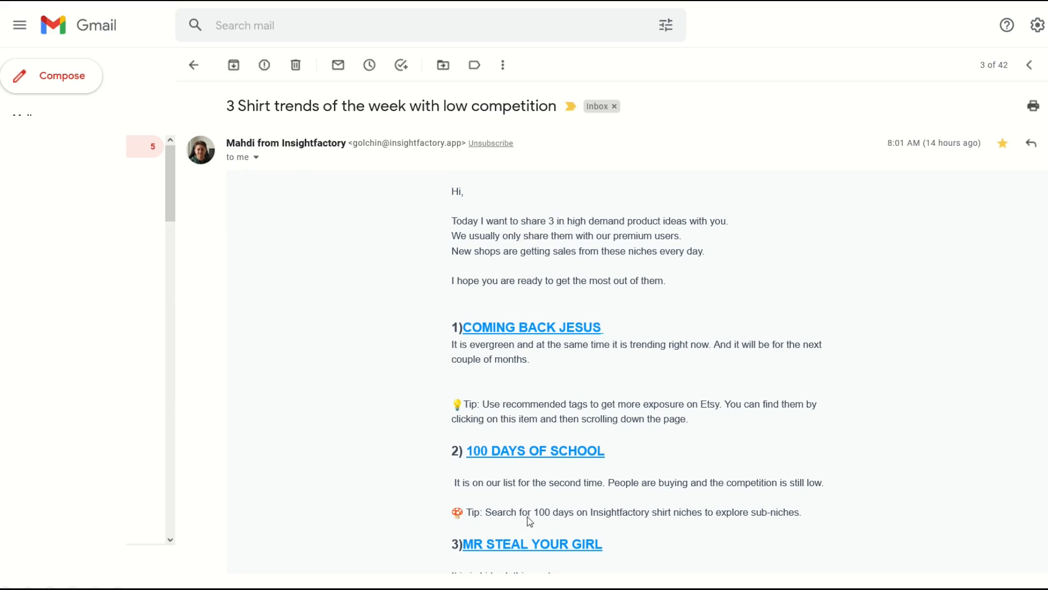
pyautogui.moveTo(608, 486)
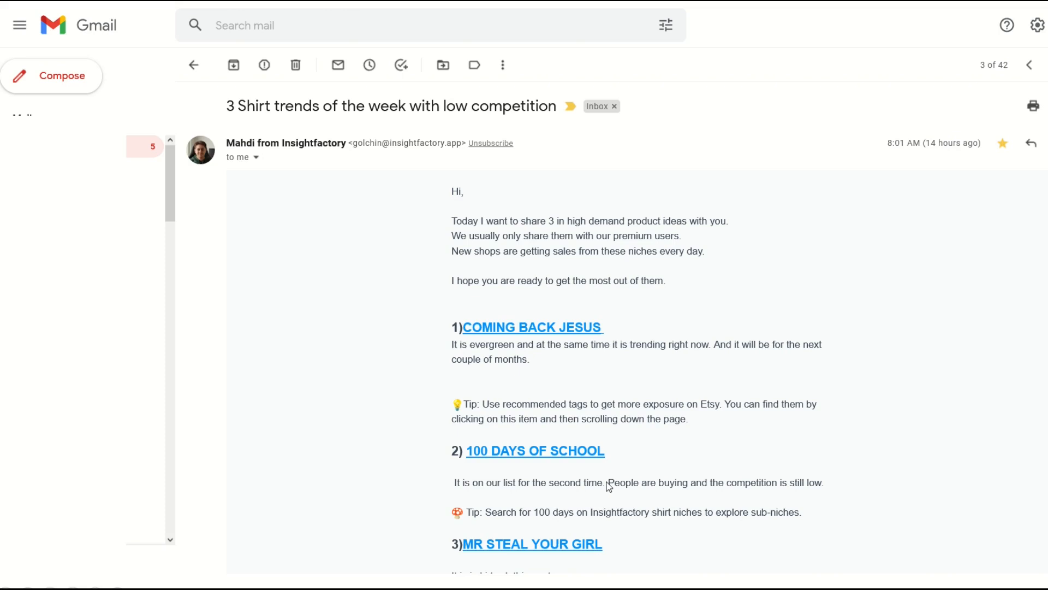
pyautogui.moveTo(365, 295)
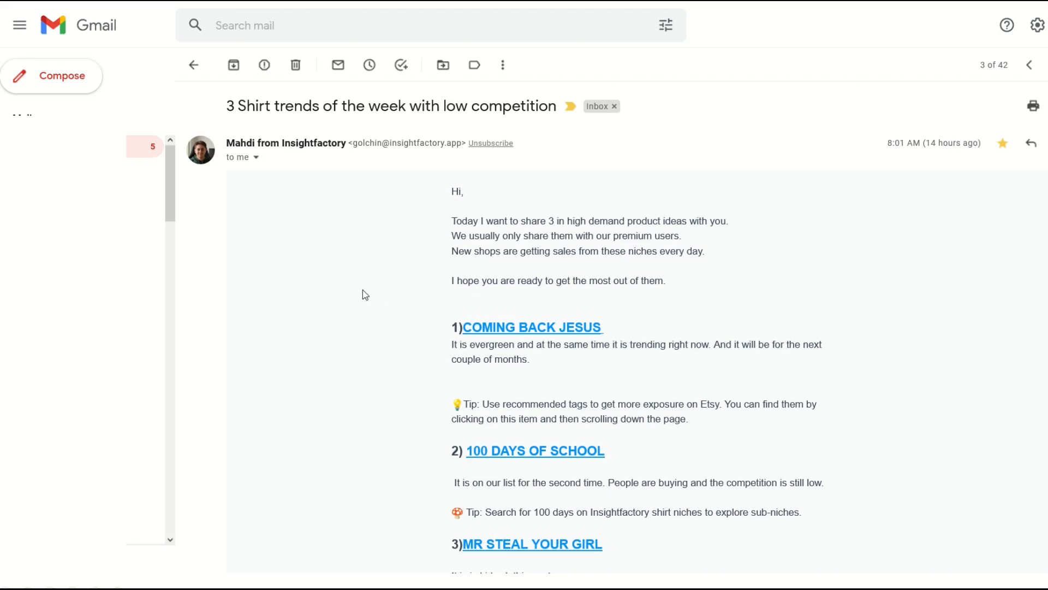
pyautogui.moveTo(402, 303)
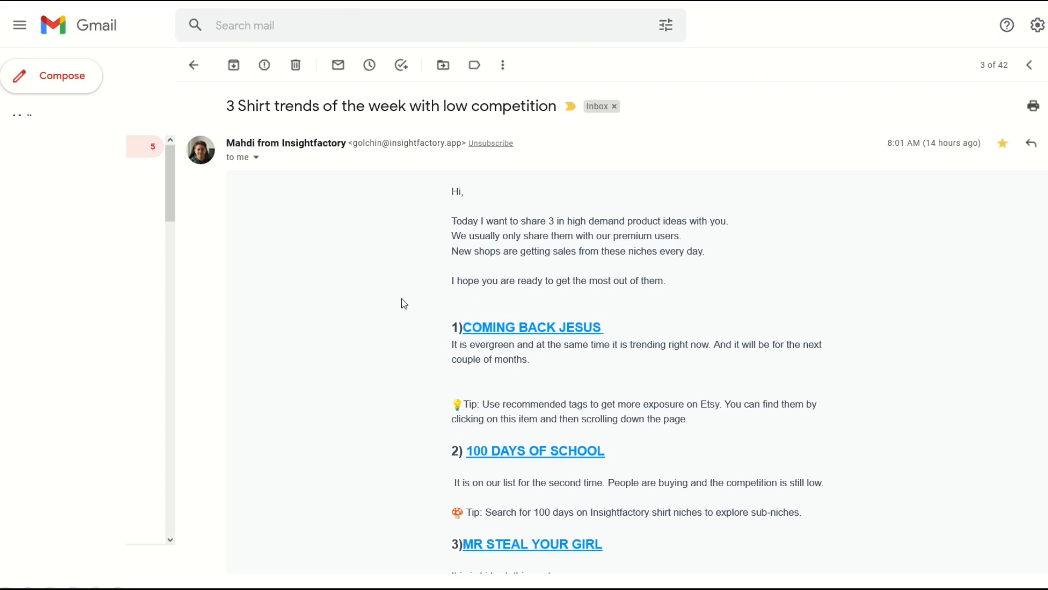